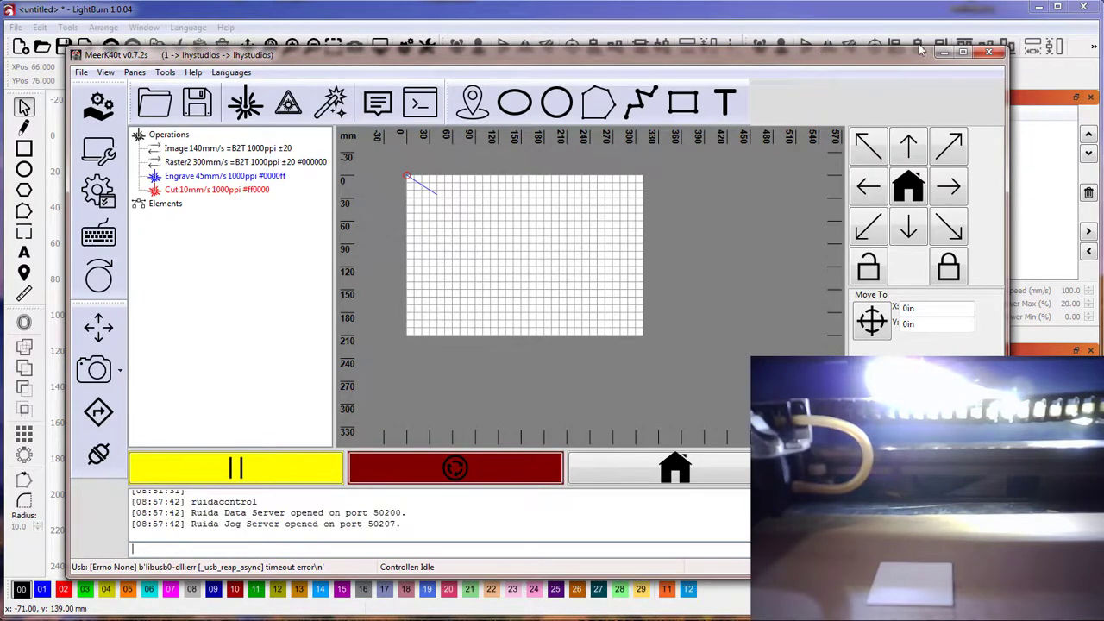
Step: Bring the blank LightBurn window to the front, linked to the laser through MeerK40t's Ruida emulation
left_click(989, 56)
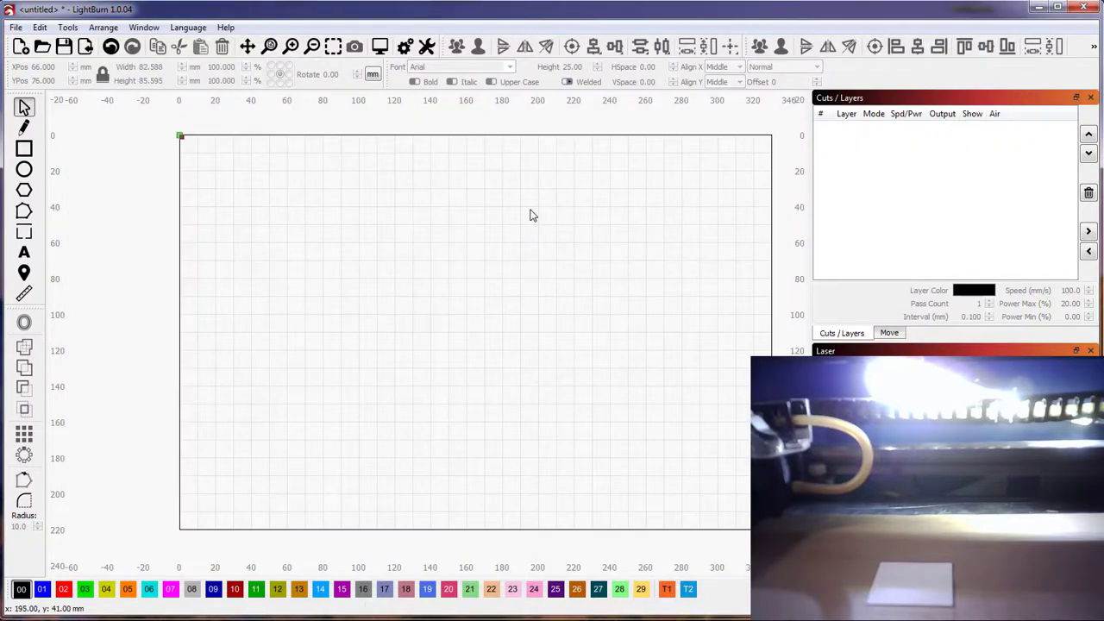
mouse_move(768, 221)
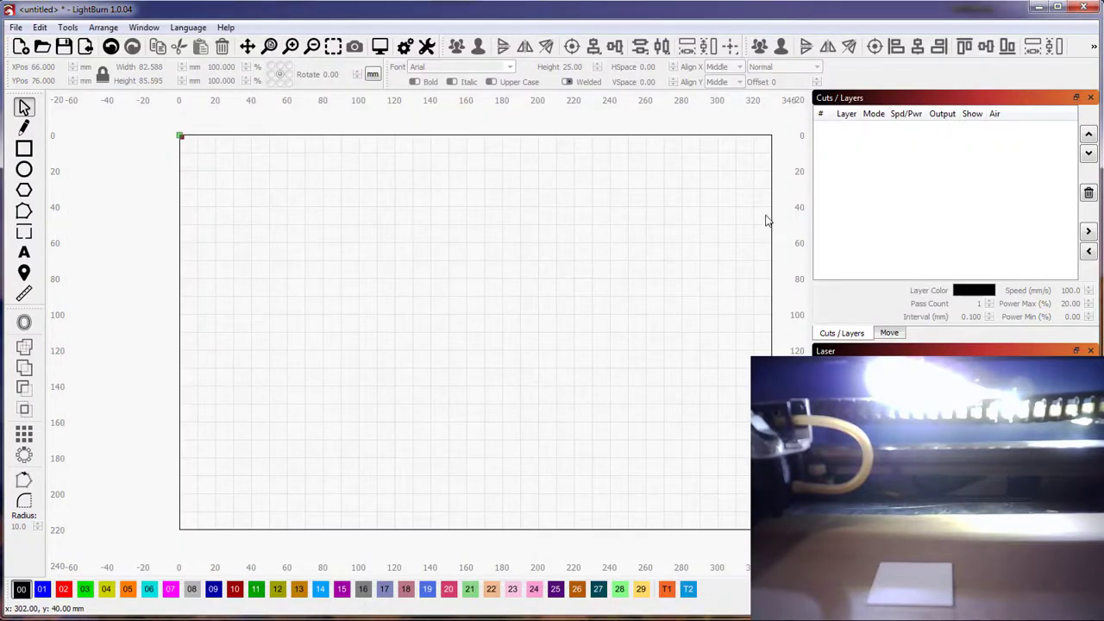
left_click(890, 333)
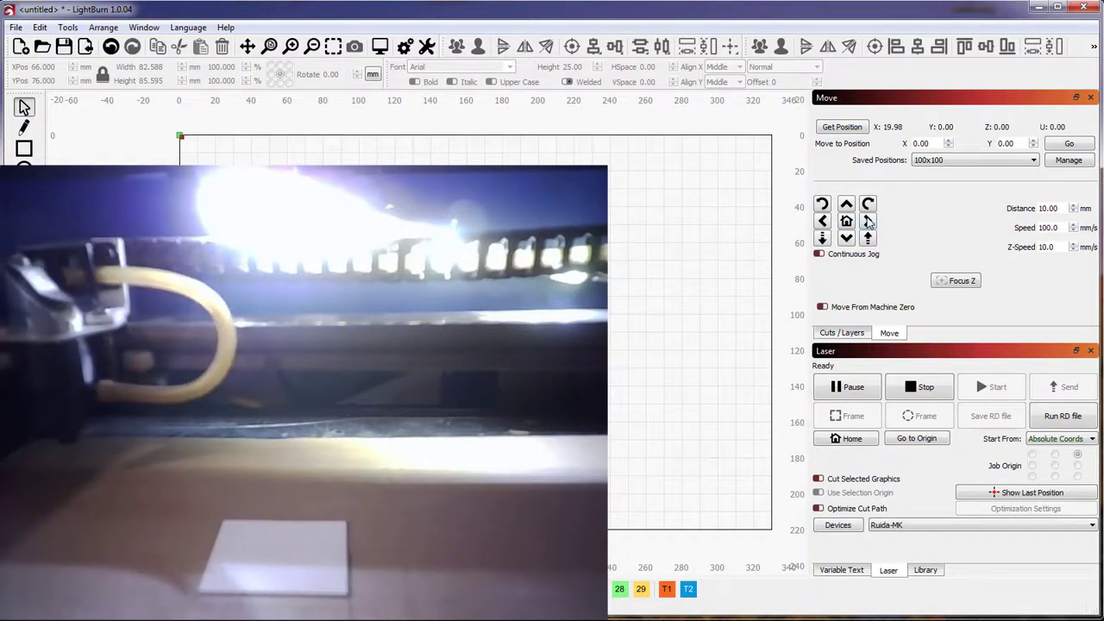
Step: Jog the laser head a few steps right, then send it back to position 0, 0
left_click(868, 221)
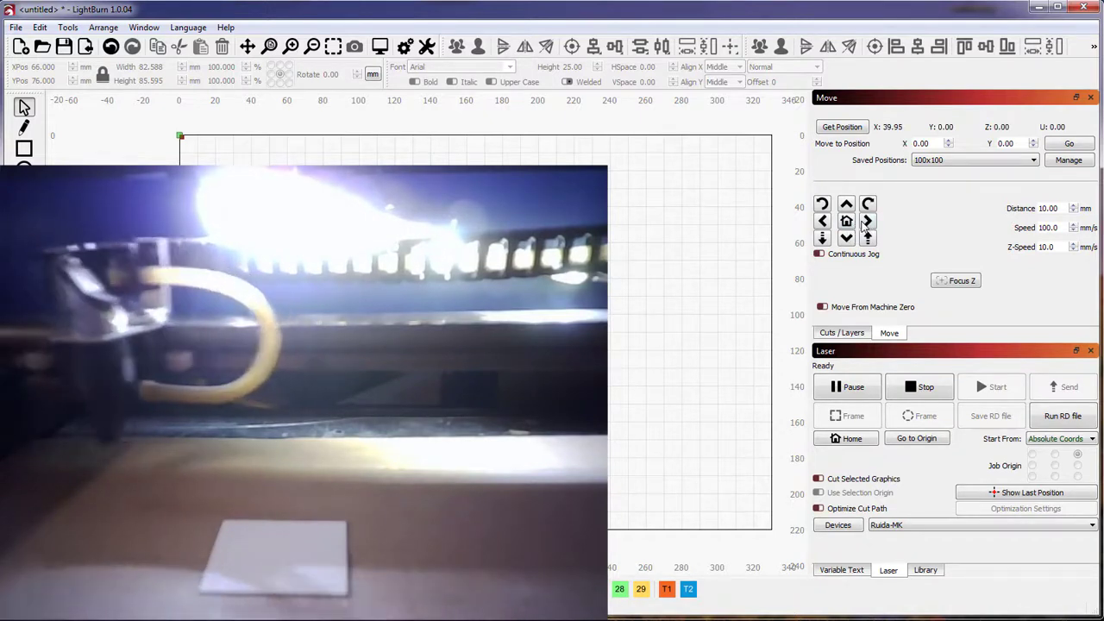
left_click(869, 221)
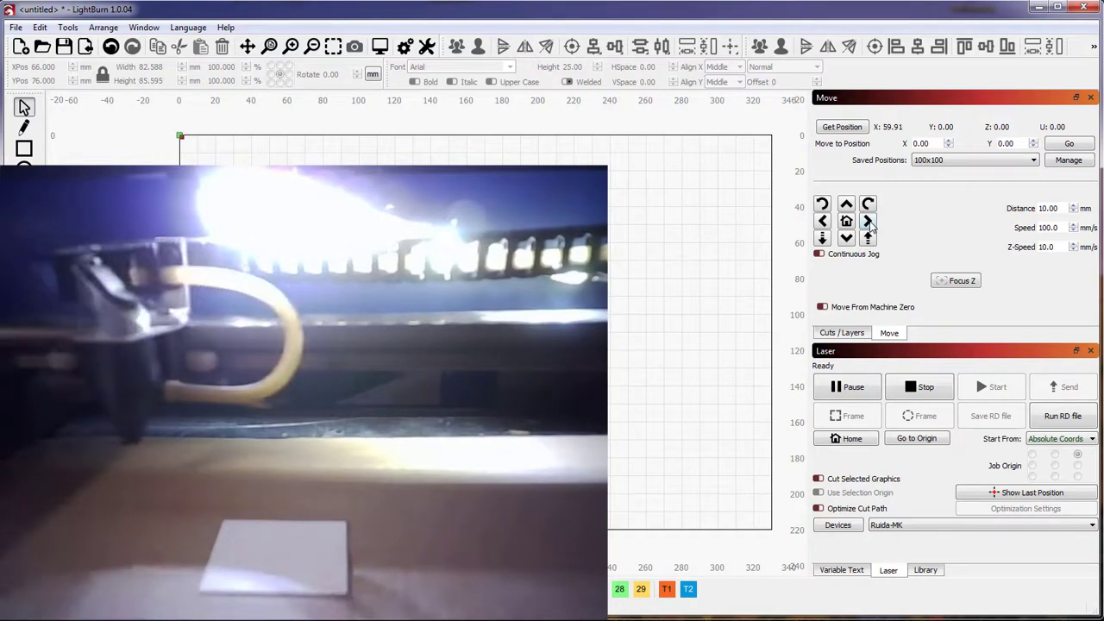
left_click(868, 239)
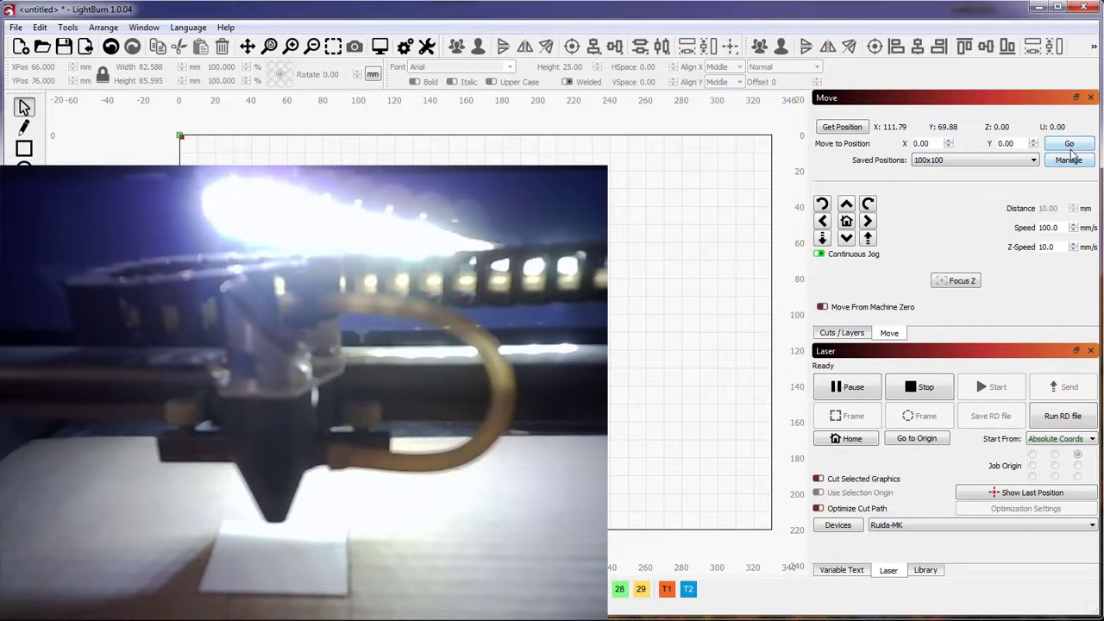
left_click(1069, 144)
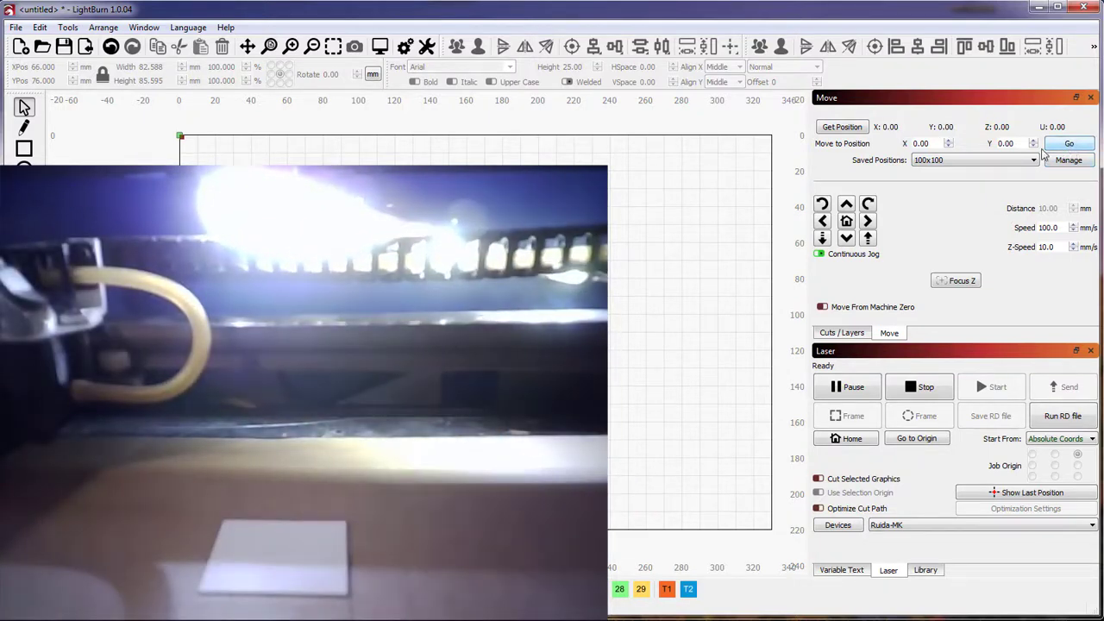
left_click(975, 160)
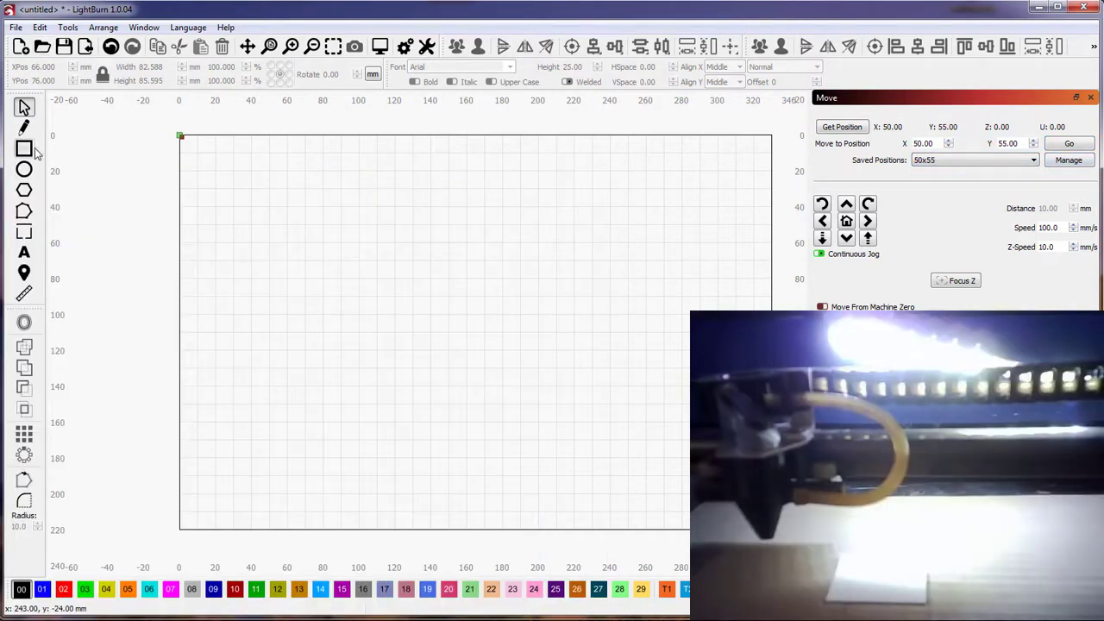
Step: Draw a roughly 31 × 30 mm circle near the left middle of the bed with the Ellipse tool
left_click(24, 272)
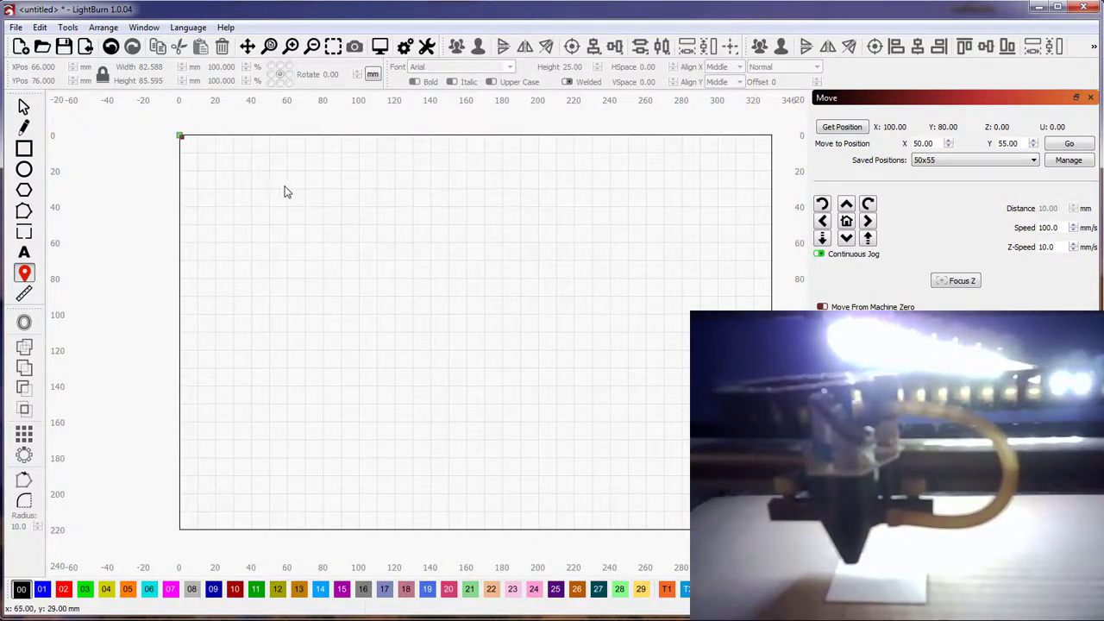
left_click(24, 169)
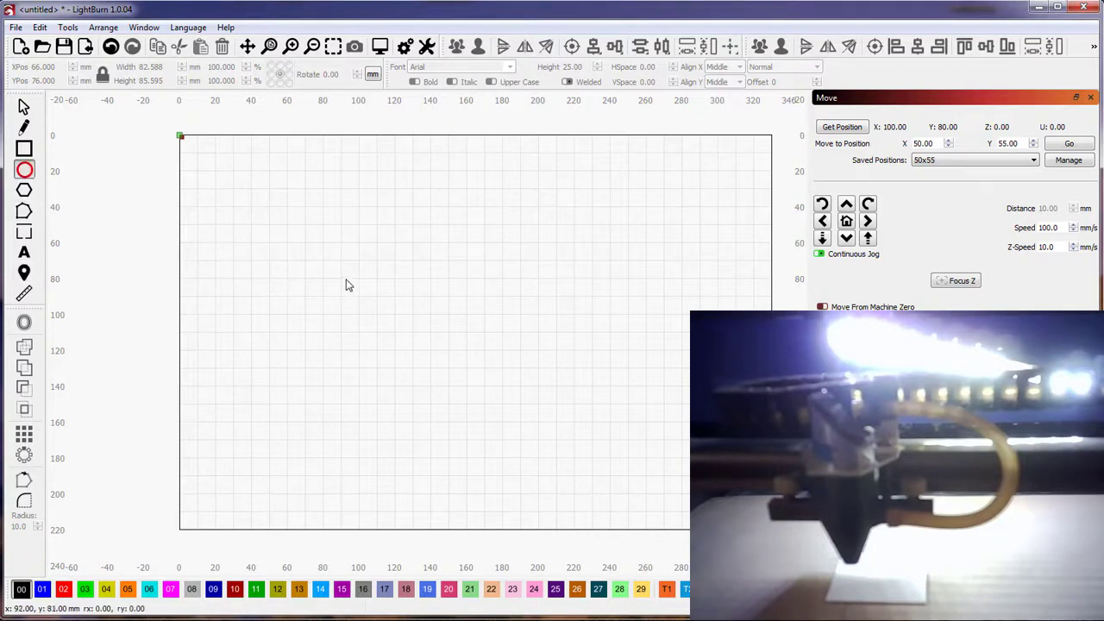
left_click_drag(346, 254, 410, 315)
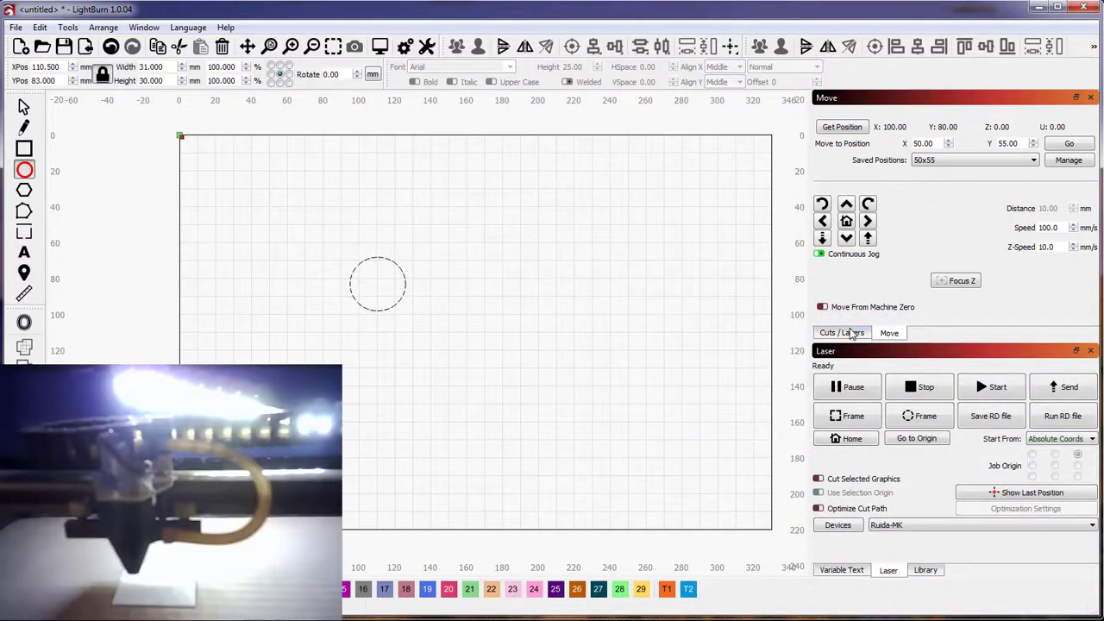
Step: Show the Cuts / Layers list with the circle's layer 00 as a Line cut at 45 speed, 100 power
left_click(842, 332)
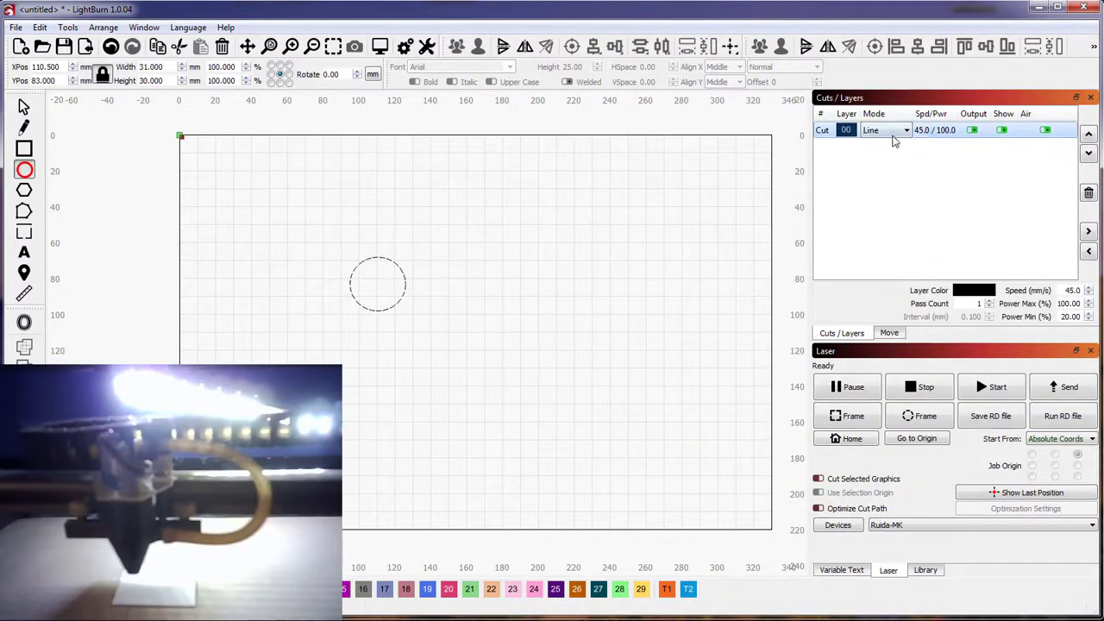
mouse_move(945, 138)
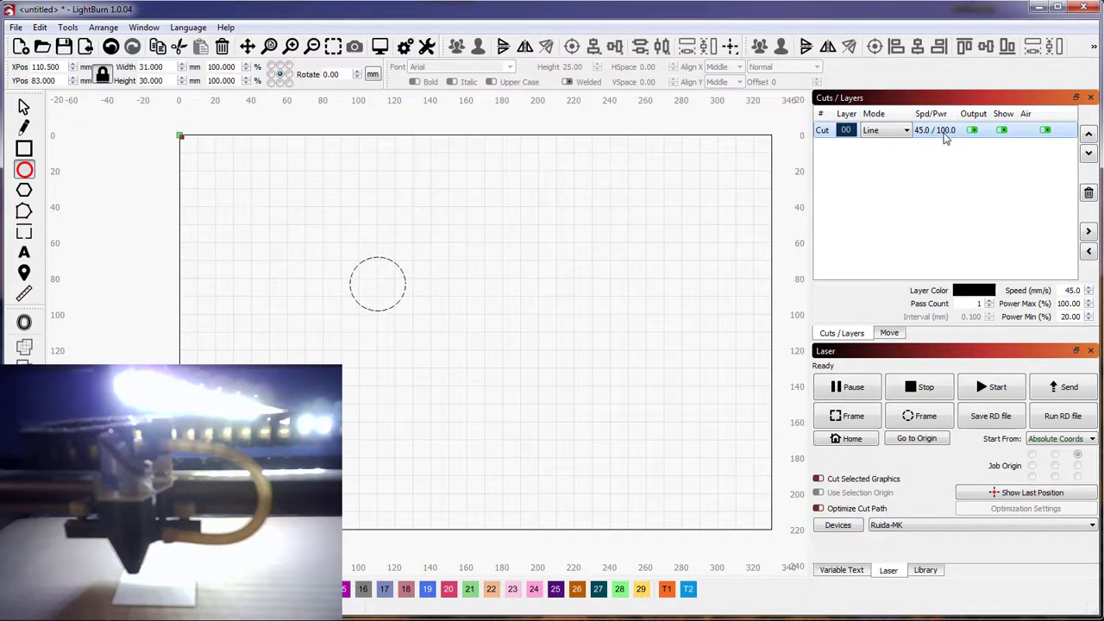
mouse_move(943, 136)
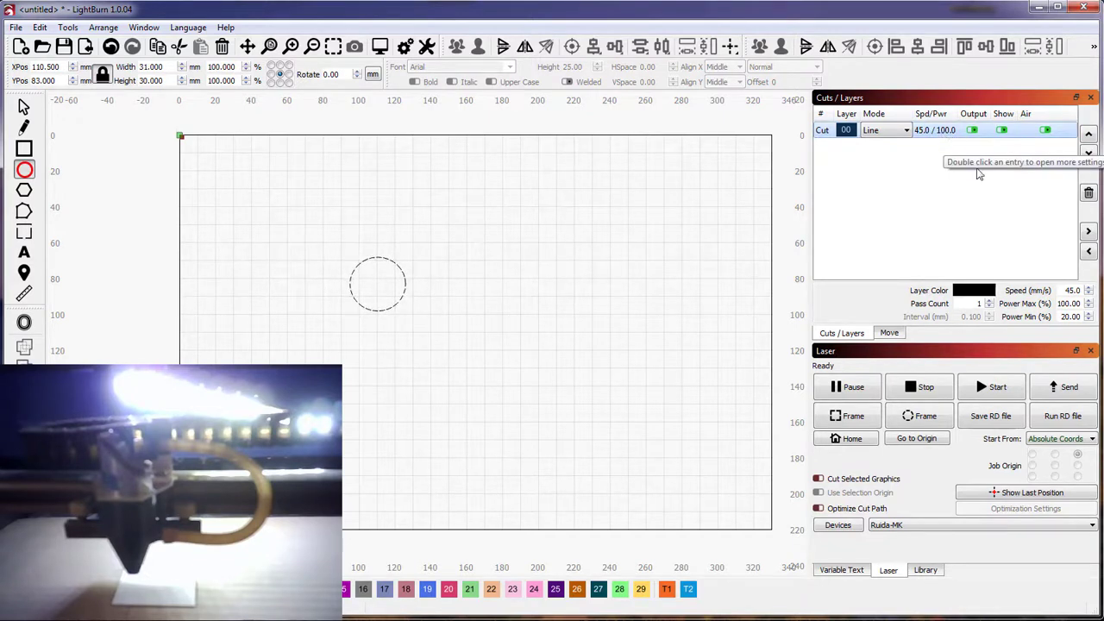
mouse_move(482, 277)
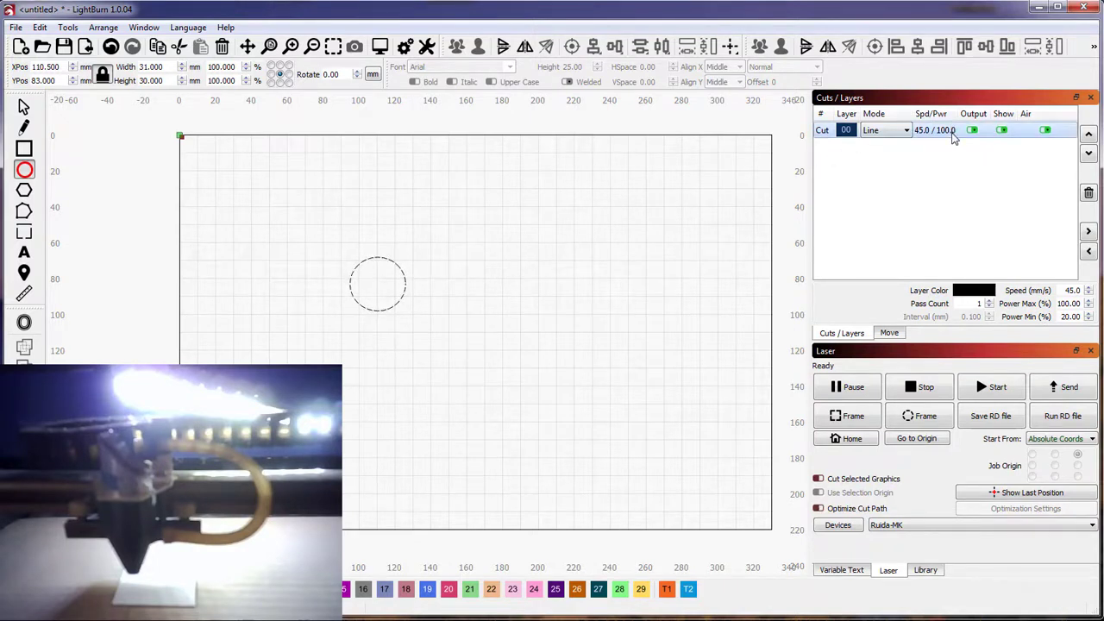
mouse_move(955, 136)
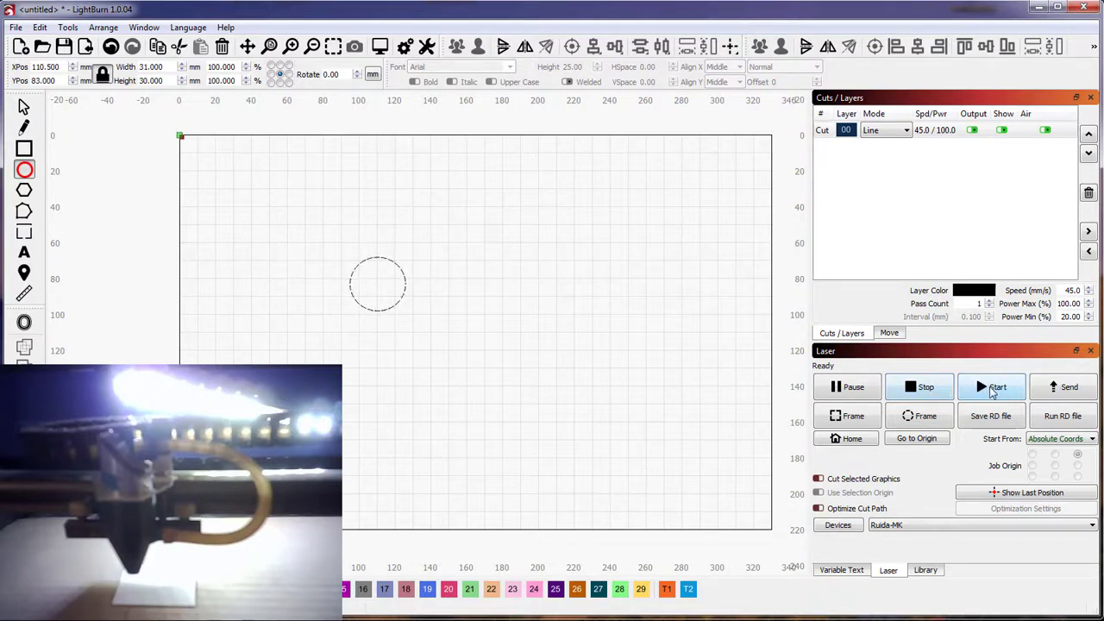
Step: Select just the small circle and send it to the laser as its own job
left_click(1064, 387)
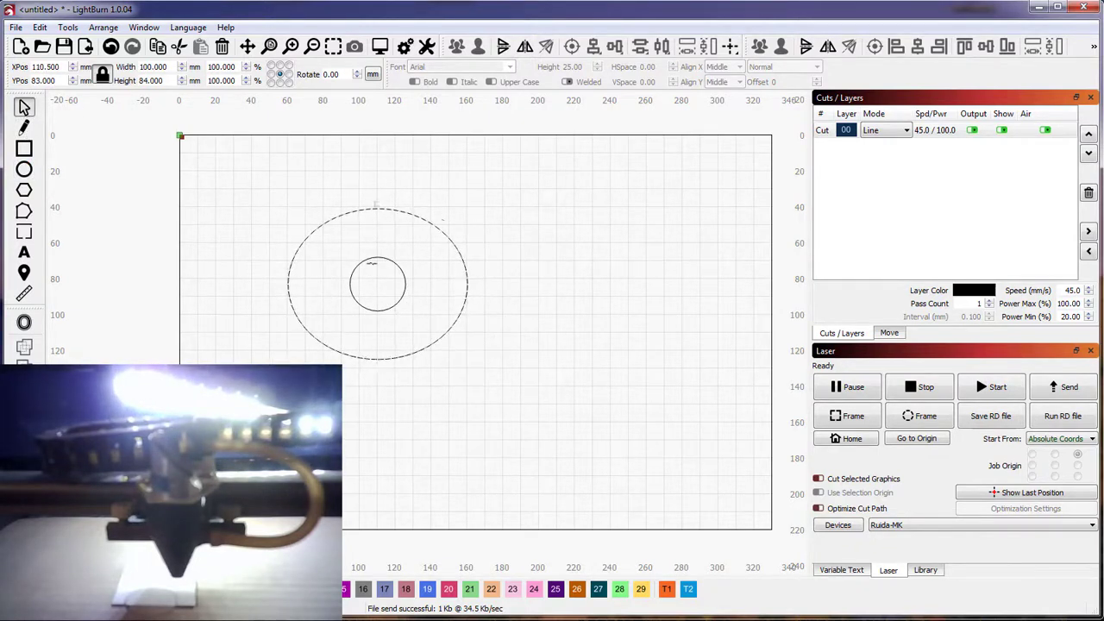
left_click(362, 284)
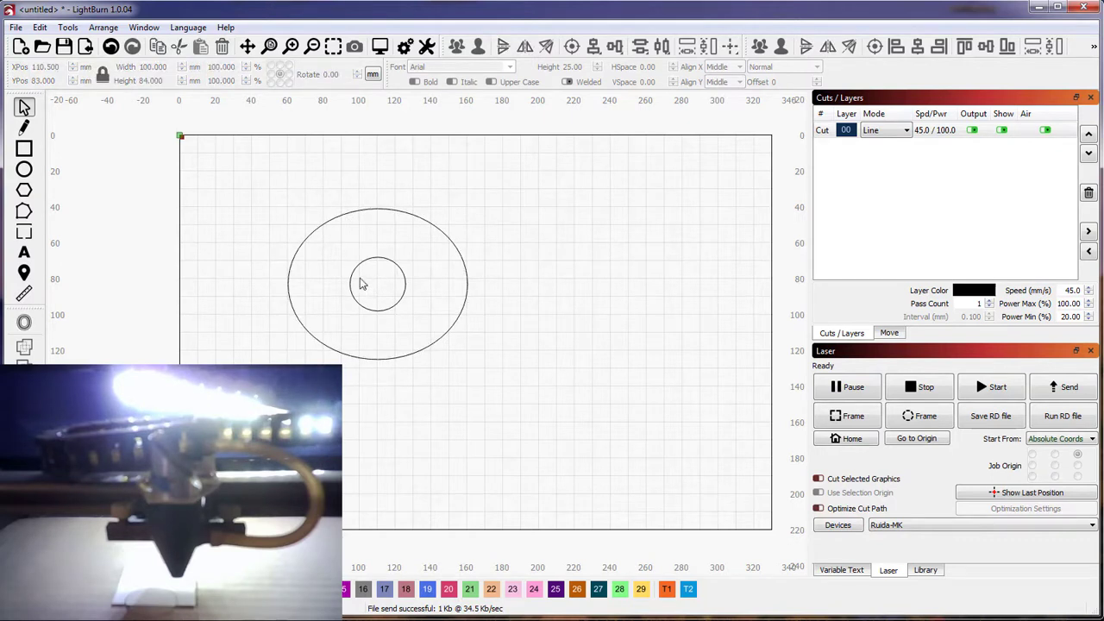
left_click(377, 284)
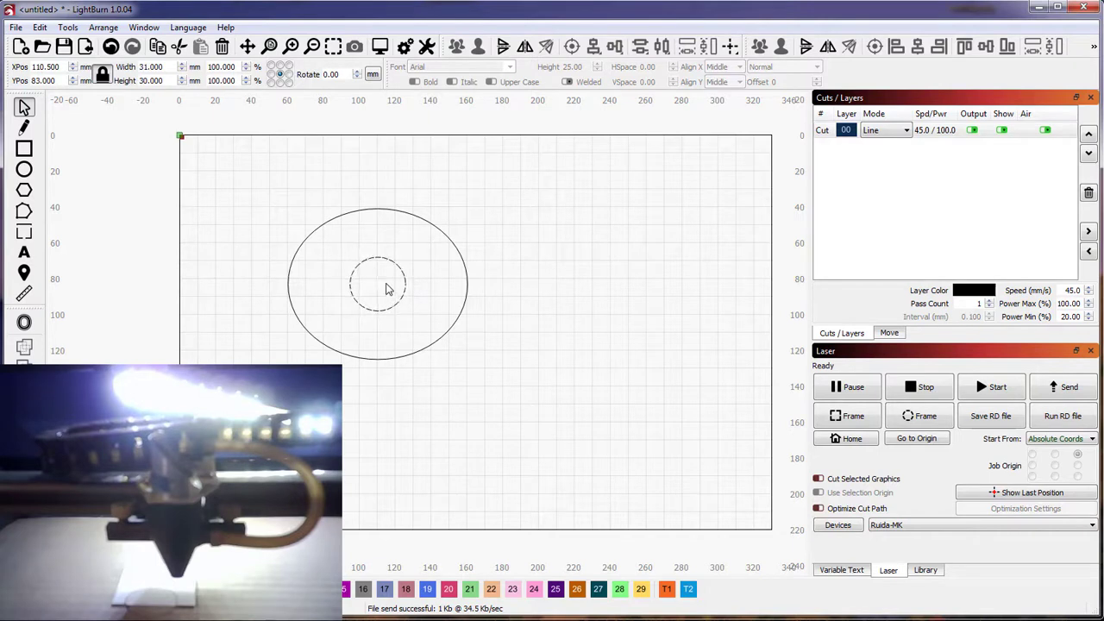
left_click(379, 285)
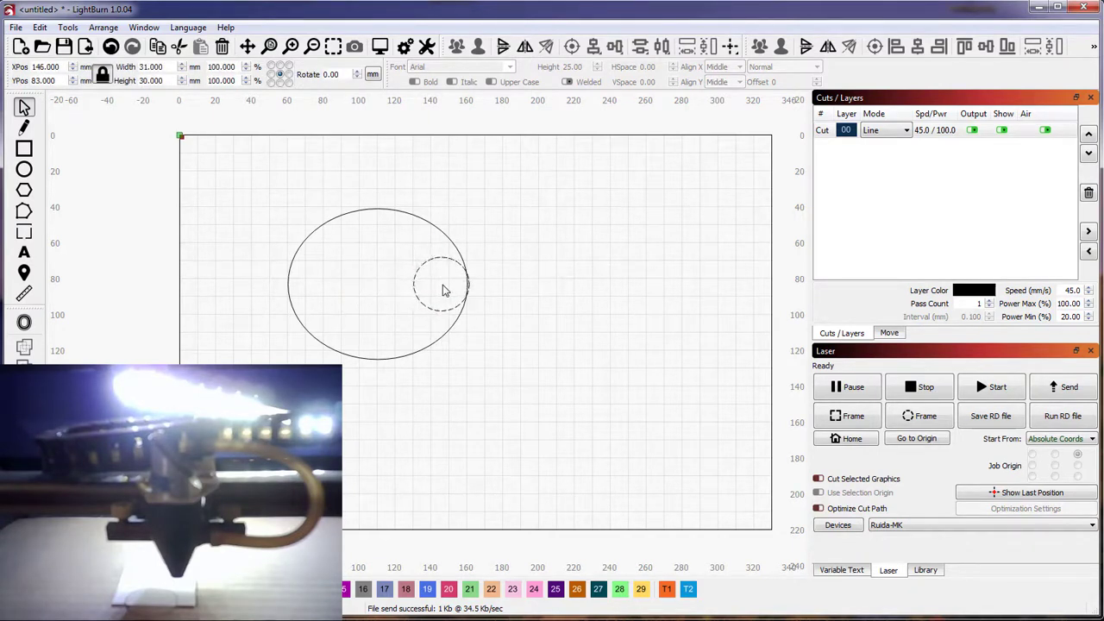
left_click(444, 289)
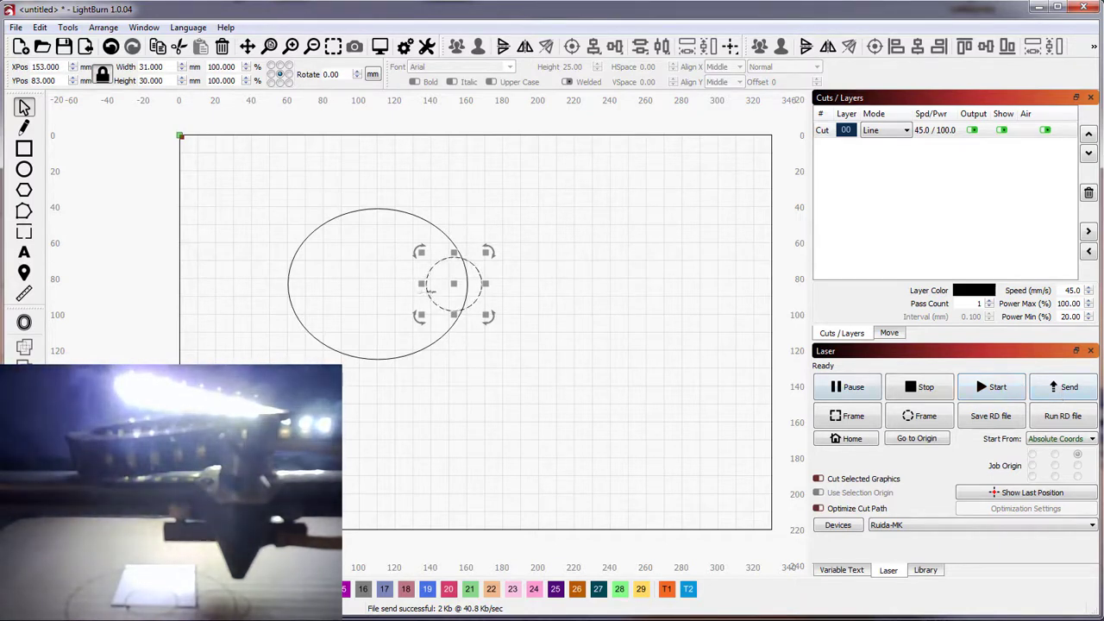
left_click_drag(455, 284, 363, 179)
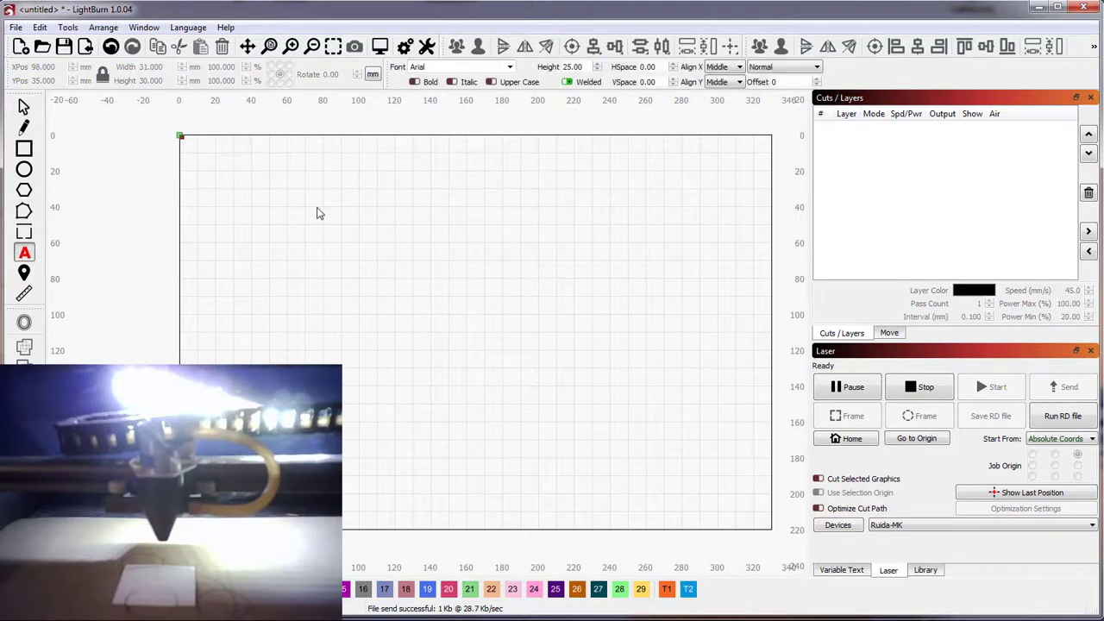
Step: Place the two-line text 'Meerk40t in Lightburn' on the canvas with the Text tool
type("M")
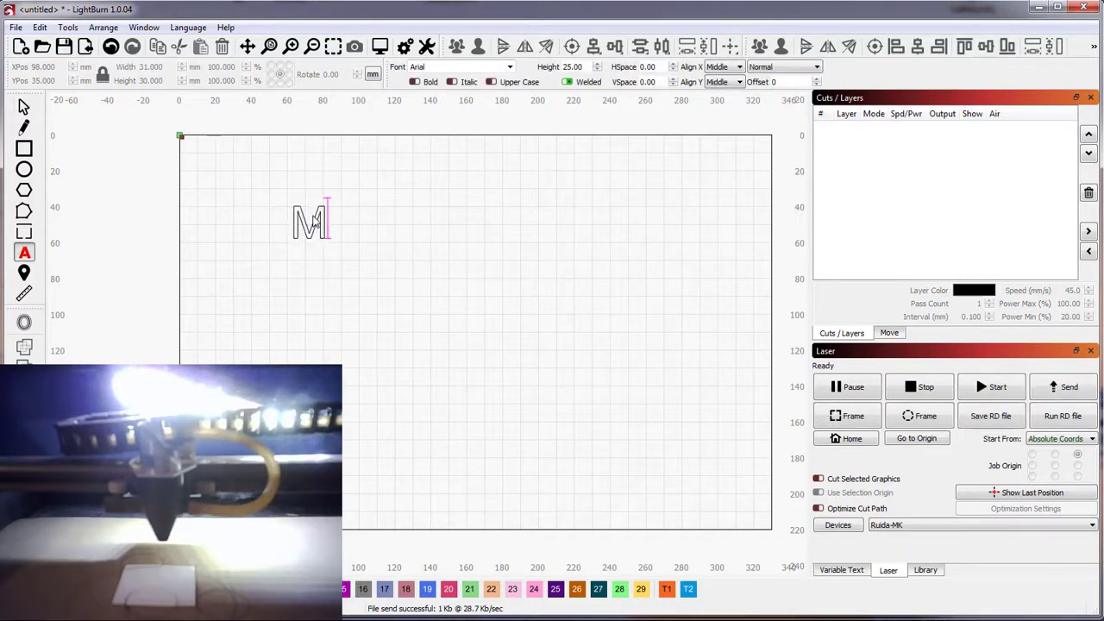
type("eerk")
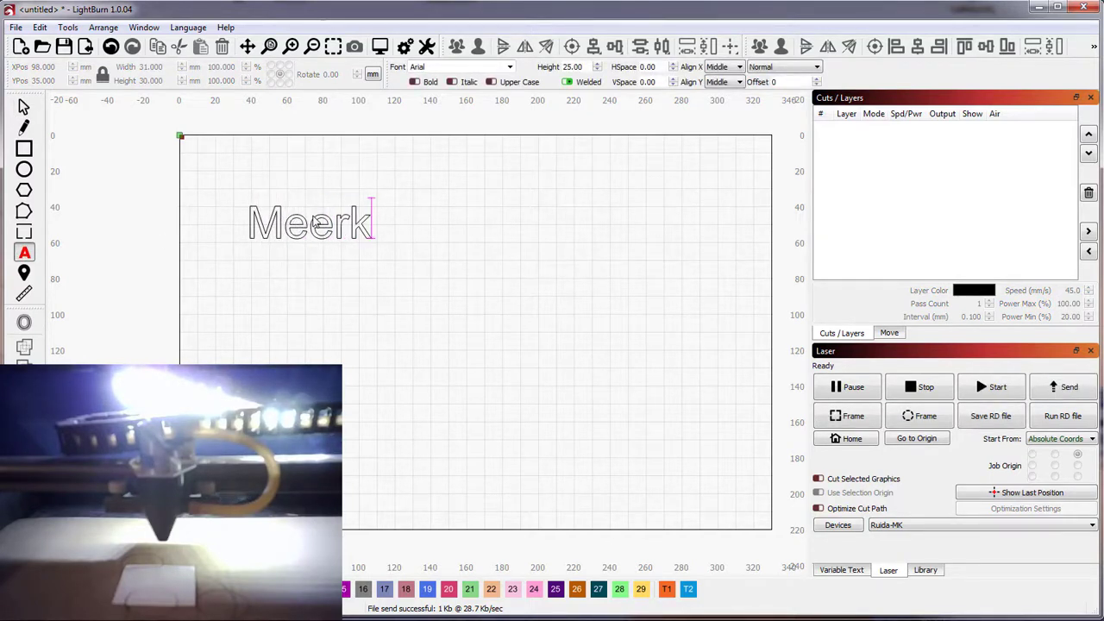
type("40t in Light")
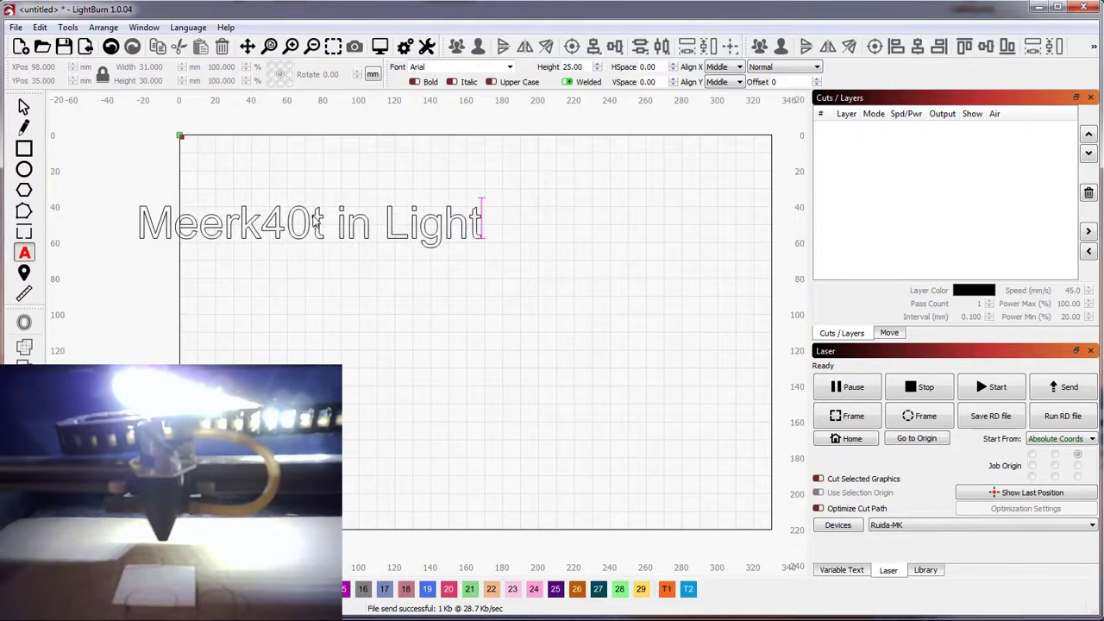
type("burn")
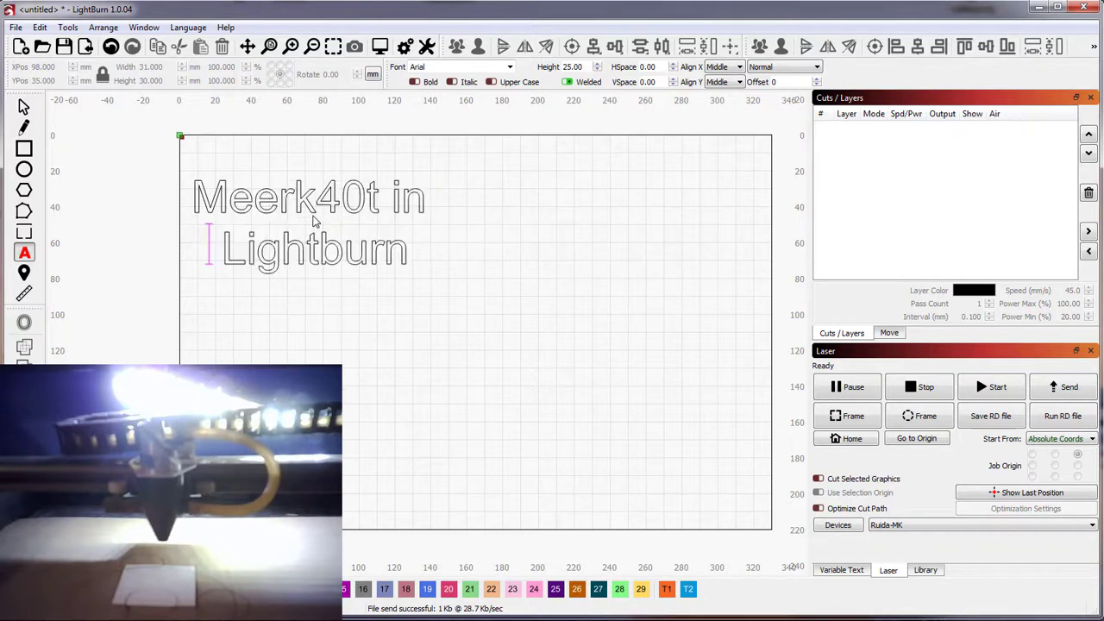
left_click(314, 196)
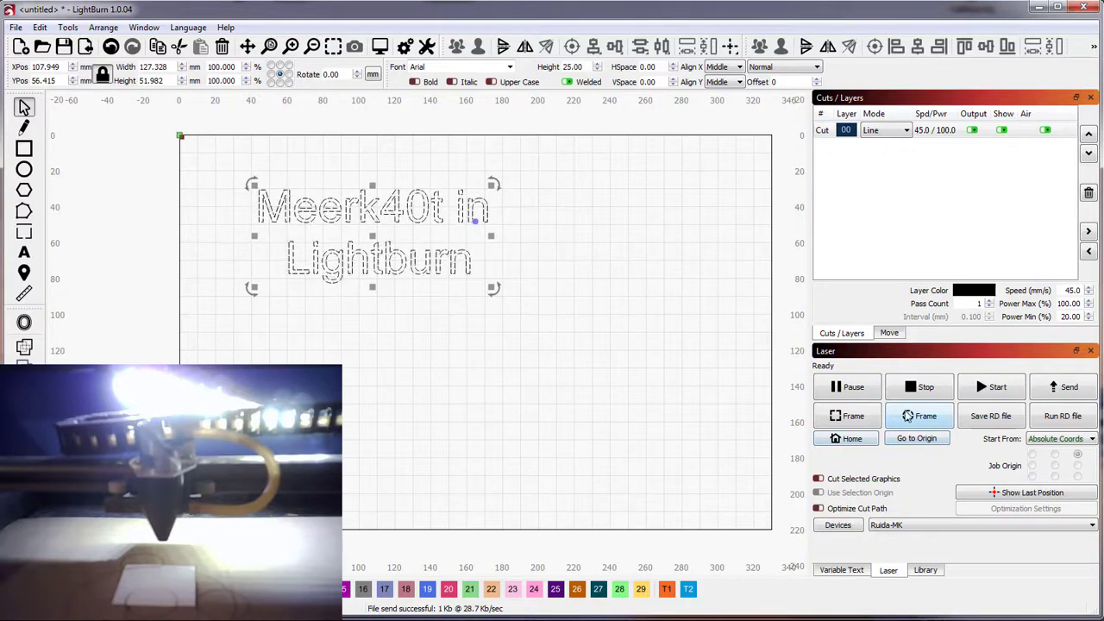
mouse_move(921, 416)
type("50")
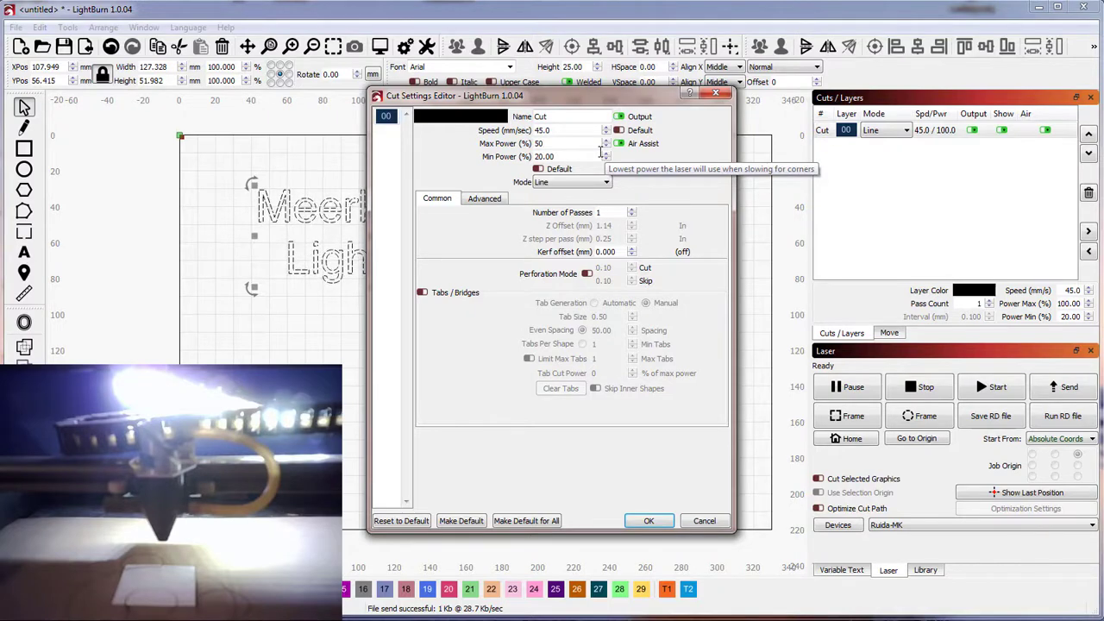
mouse_move(642, 449)
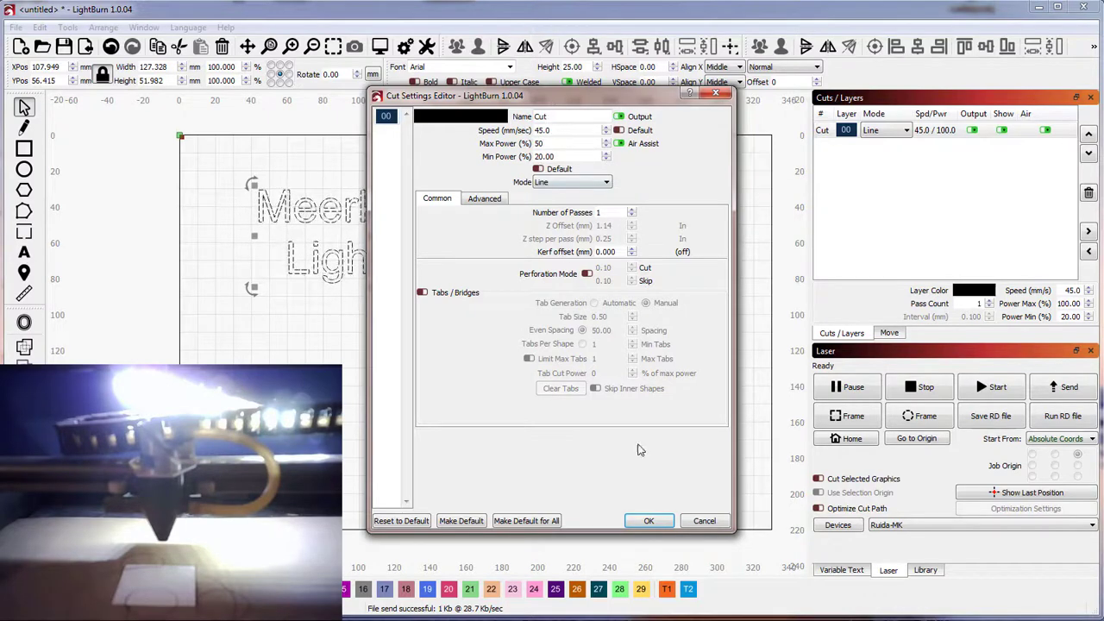
Step: Apply layer 00's new settings of 45 speed at 50 percent max power
left_click(649, 521)
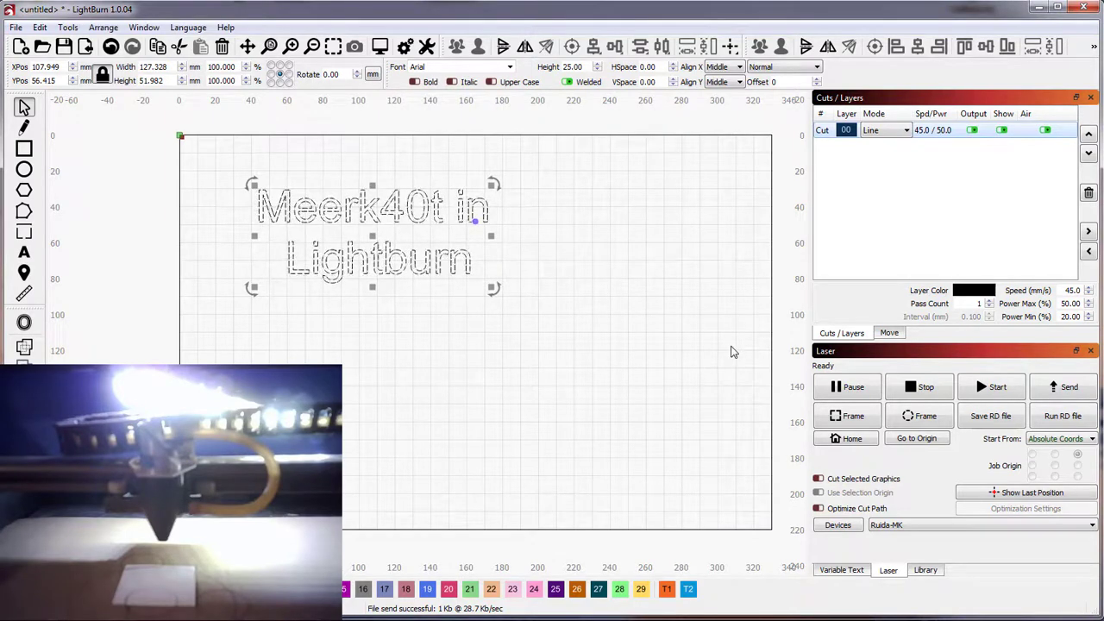
mouse_move(738, 352)
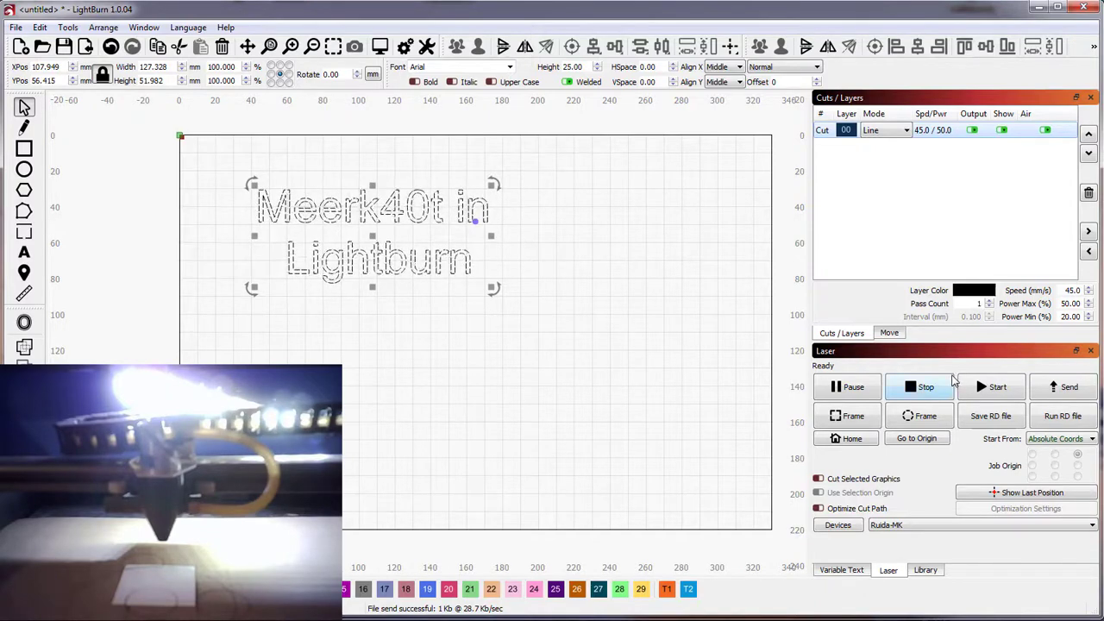
mouse_move(962, 383)
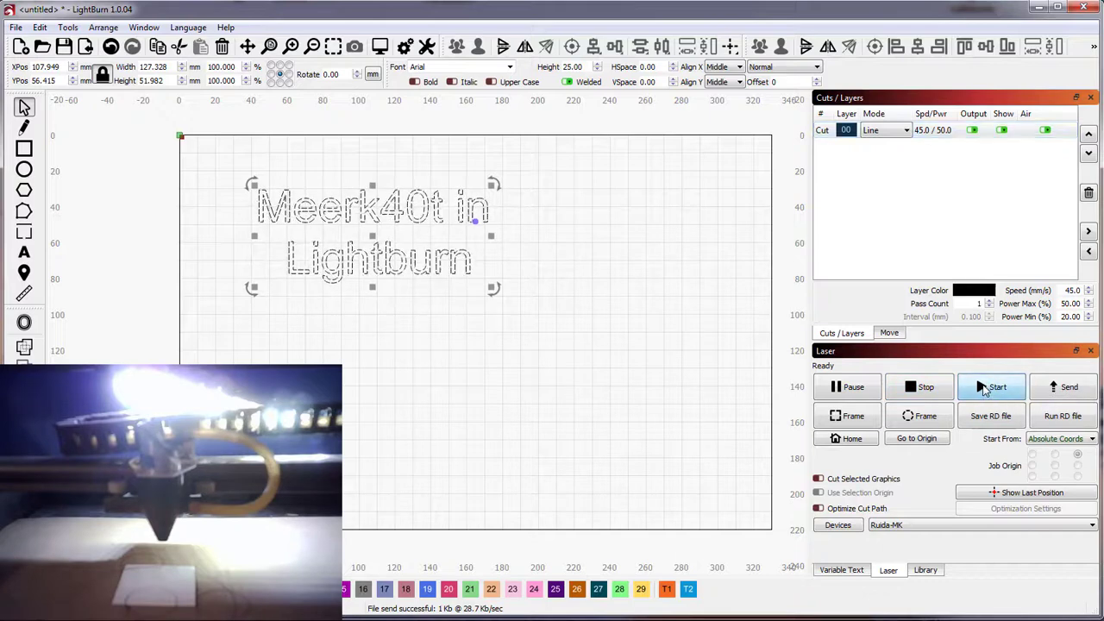
Step: Start the two-line text job, sending the 6 Kb file to the laser
left_click(993, 386)
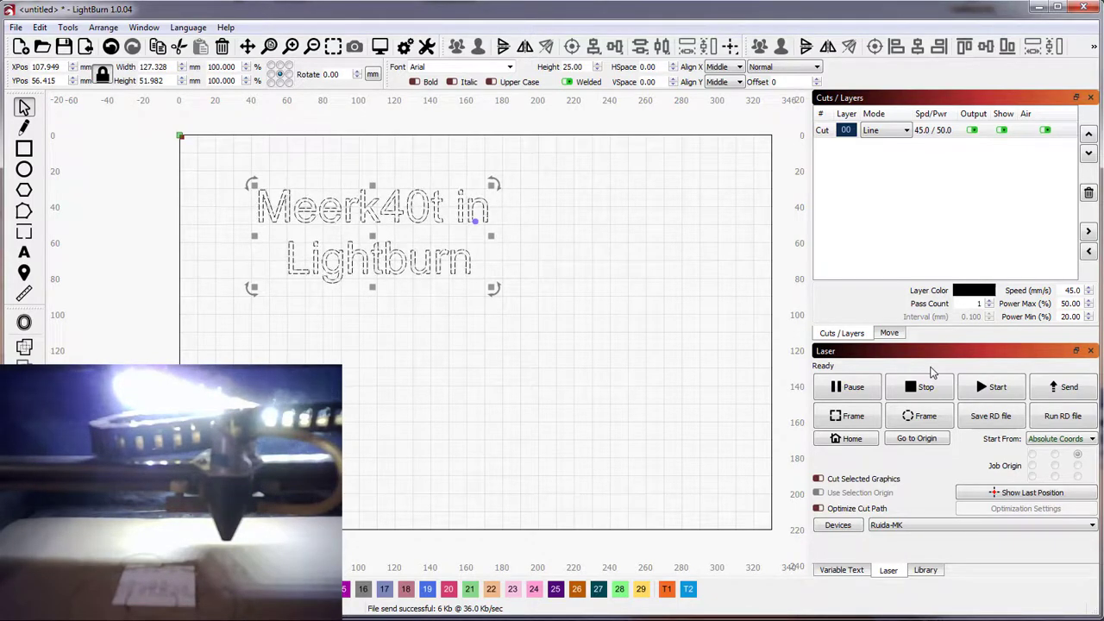
Step: Turn on Optimize Cut Path and review the Optimization Settings dialog
left_click(817, 509)
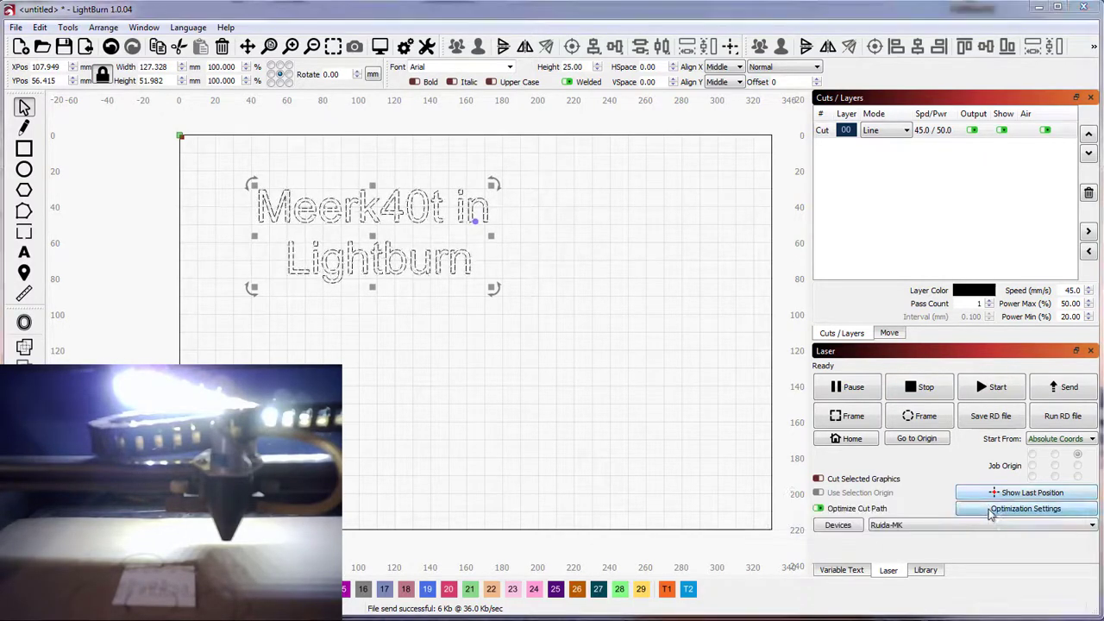
left_click(1027, 508)
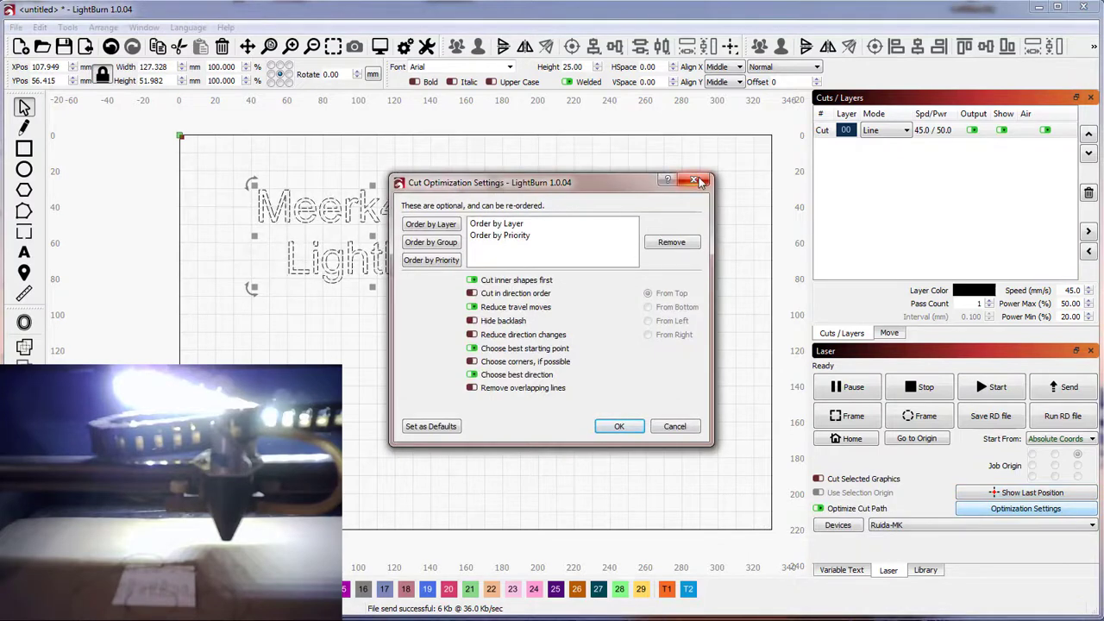
left_click(695, 179)
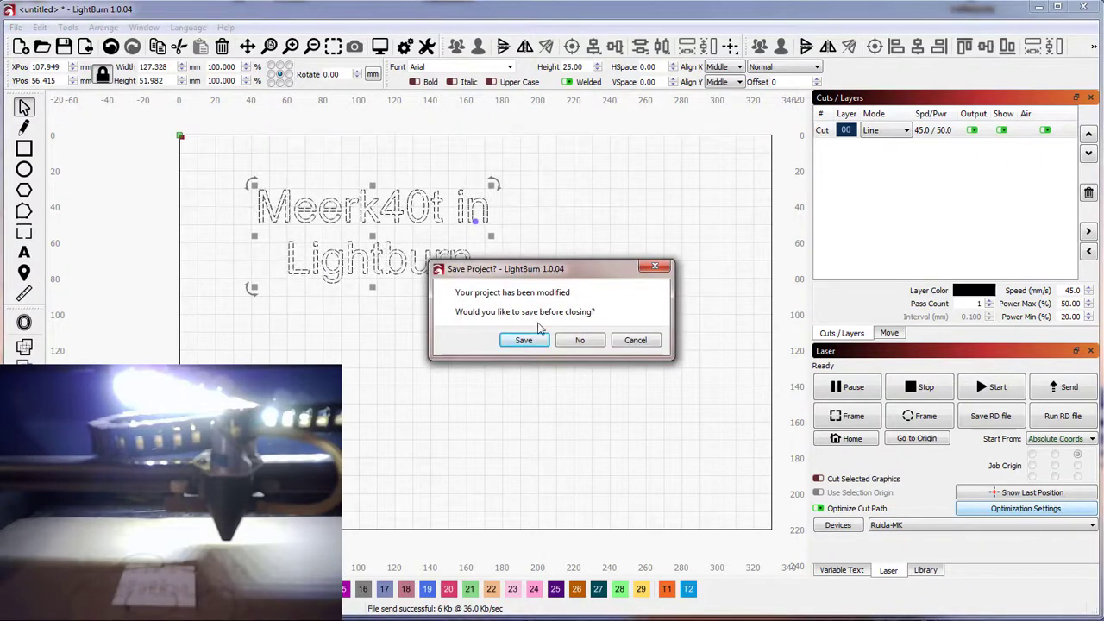
Step: Discard the text project and reposition the toddler photo toward the right of the bed
left_click(580, 340)
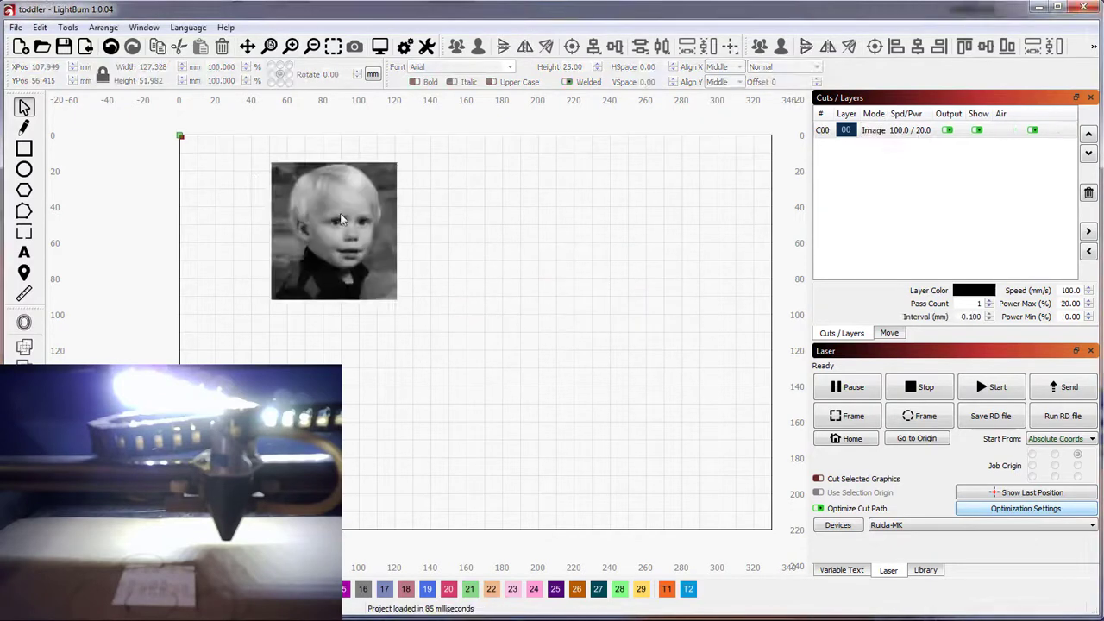
left_click(334, 230)
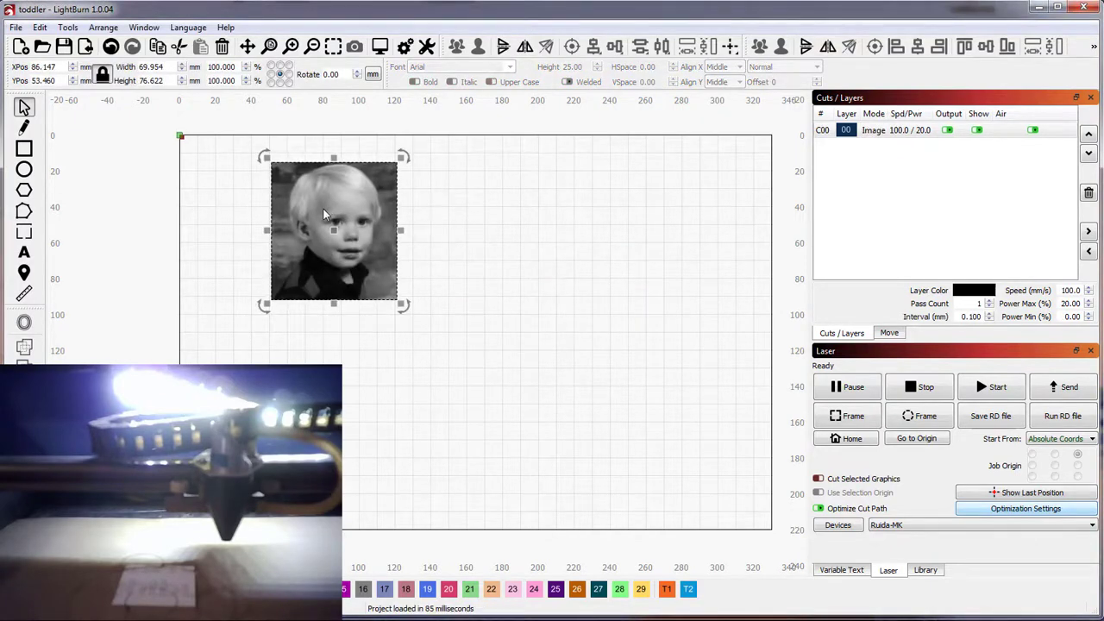
left_click_drag(334, 231, 629, 234)
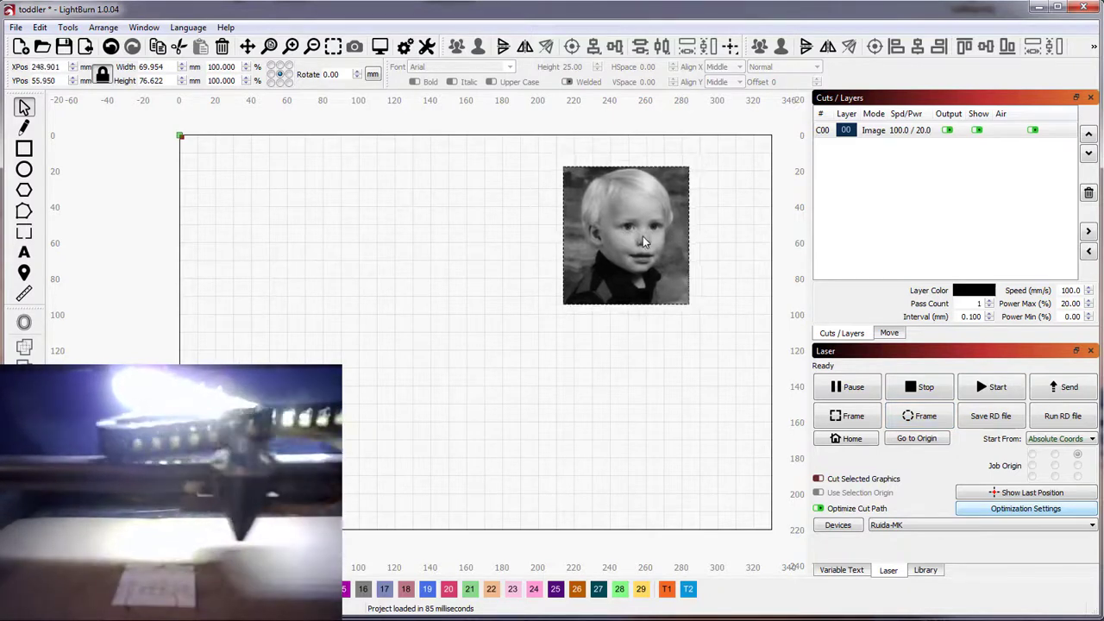
left_click_drag(626, 237, 568, 244)
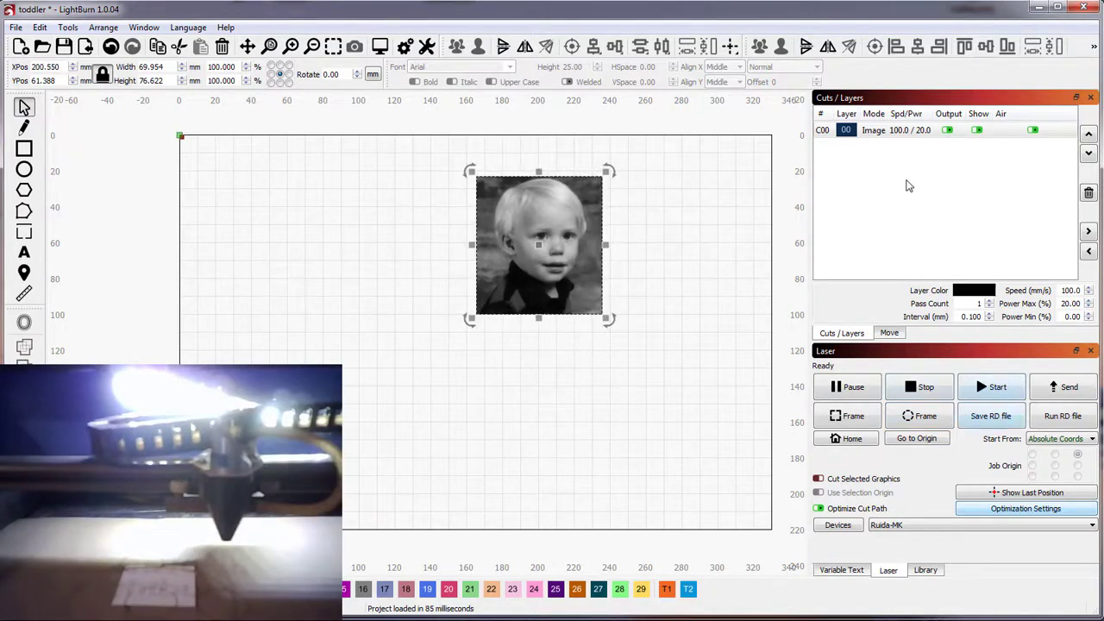
Step: Set layer C00 speed to 150 mm/s (after first entering 40), power left at 20%
left_click(898, 130)
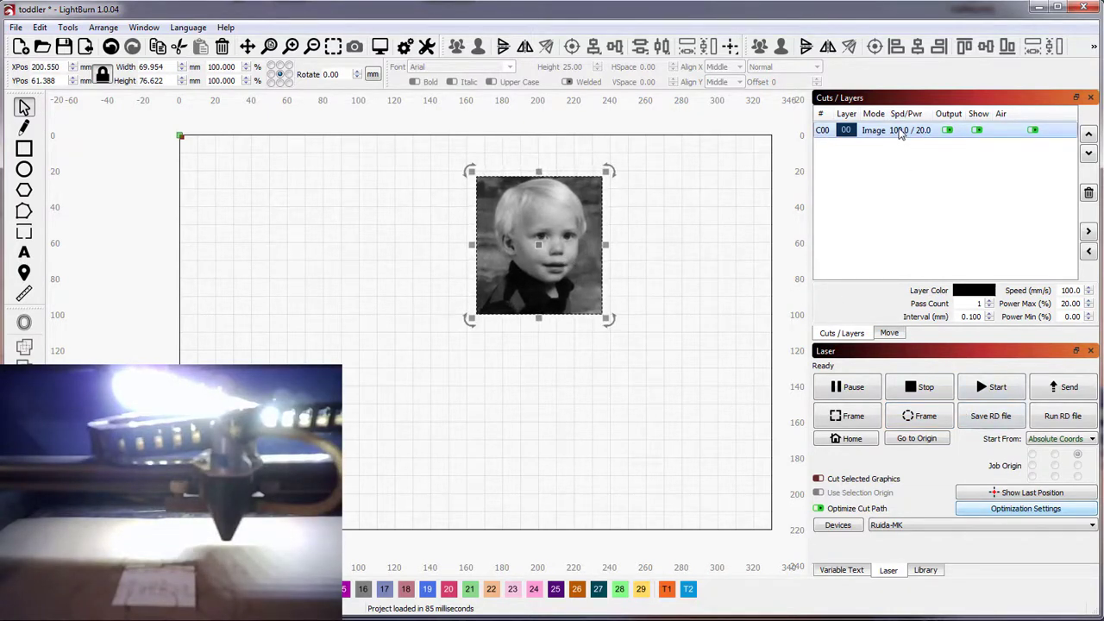
double_click(874, 129)
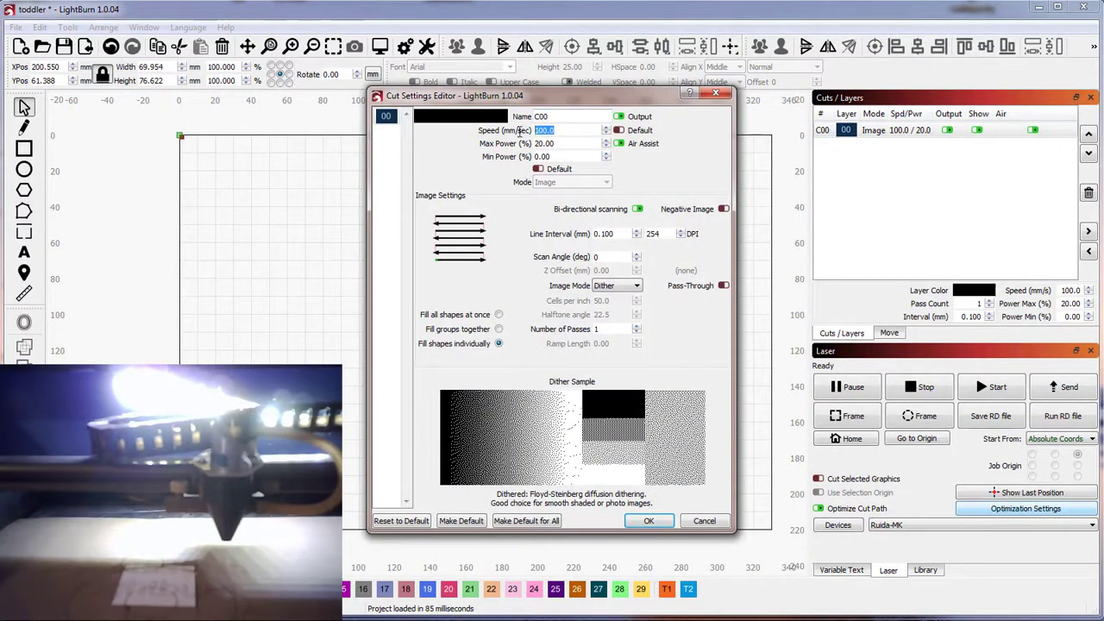
type("40")
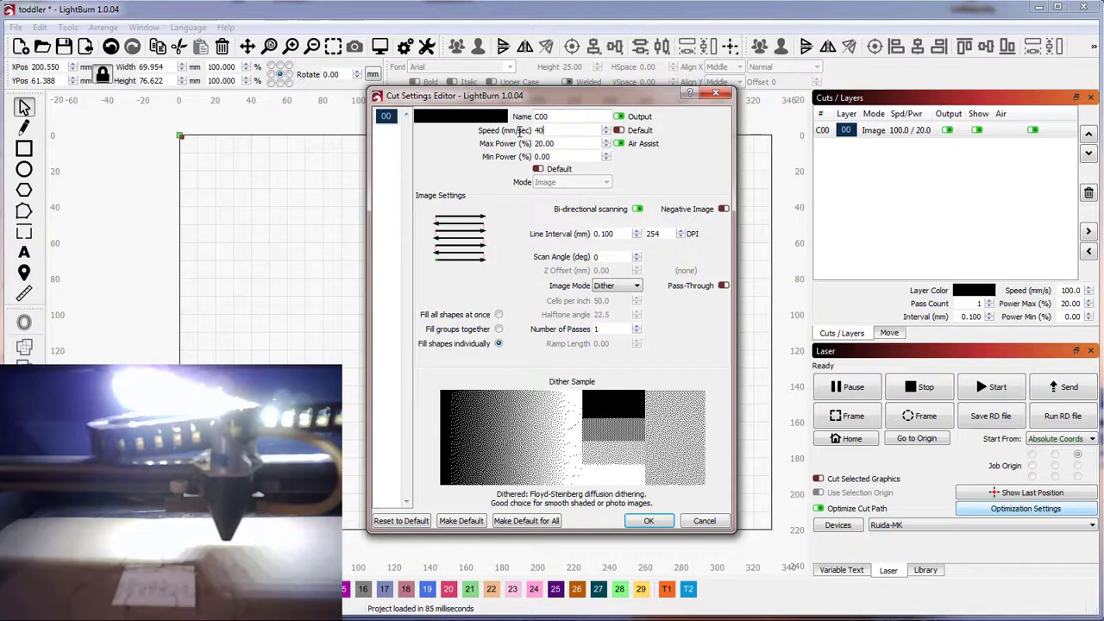
left_click(649, 521)
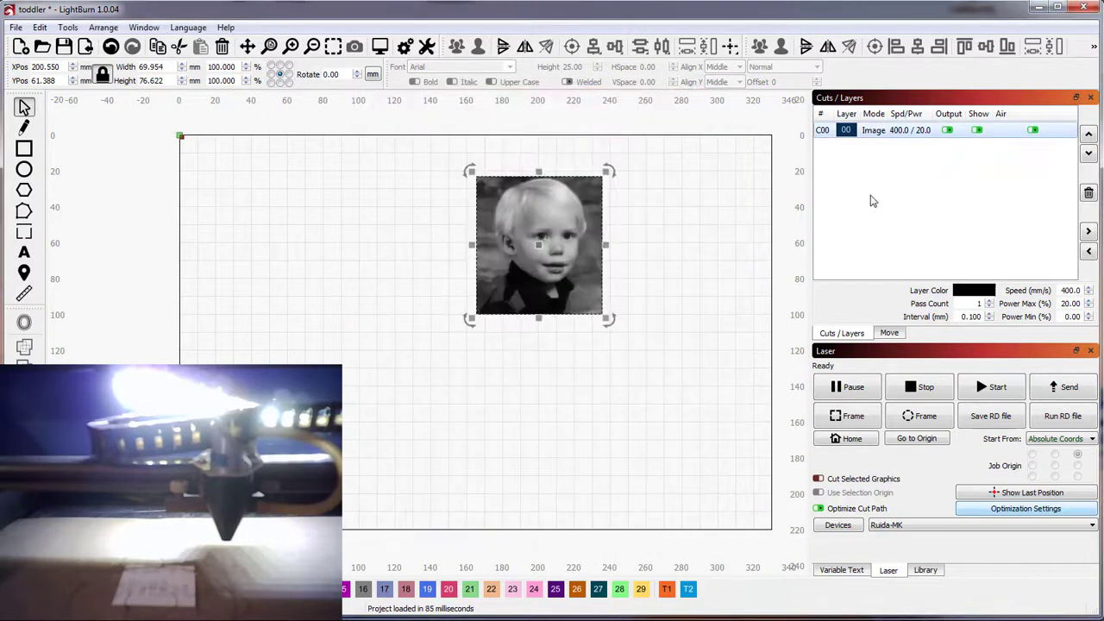
mouse_move(916, 130)
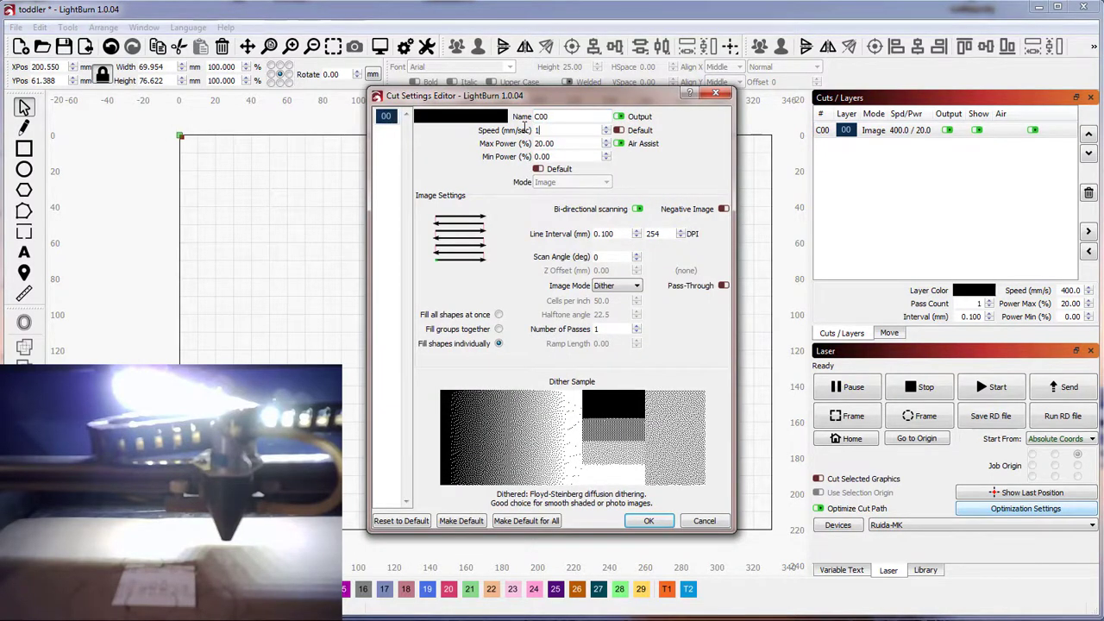
type("150")
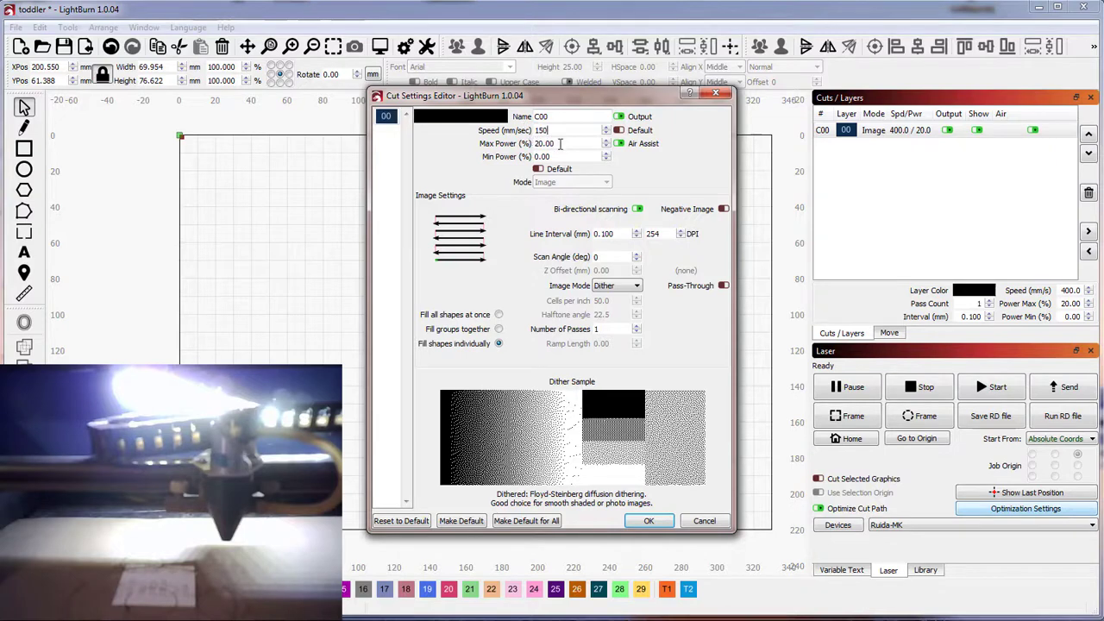
mouse_move(560, 143)
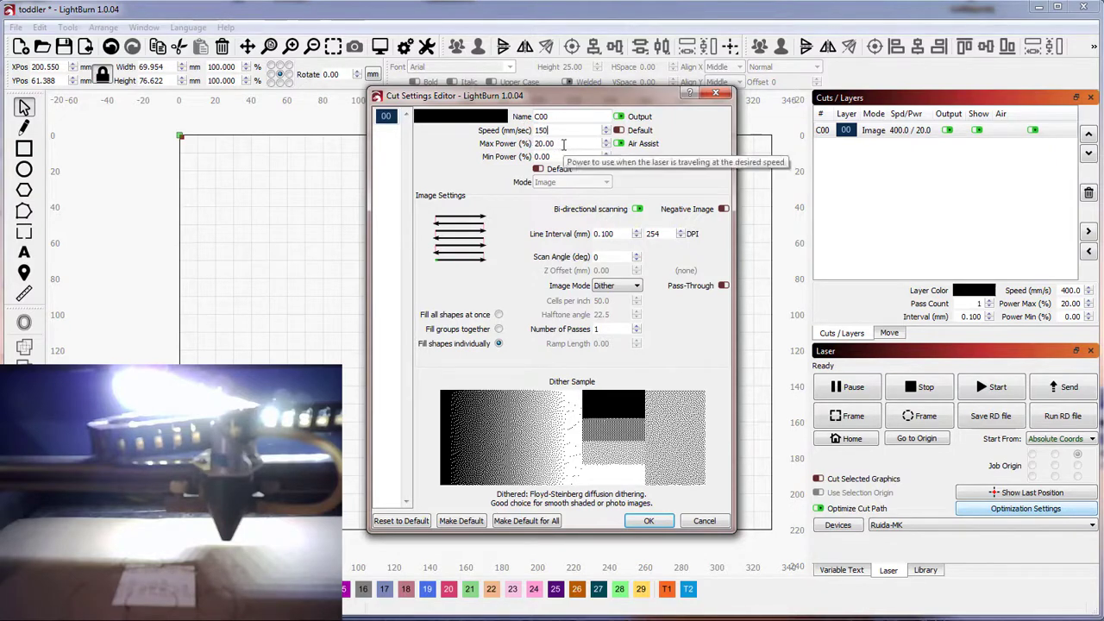
left_click(649, 520)
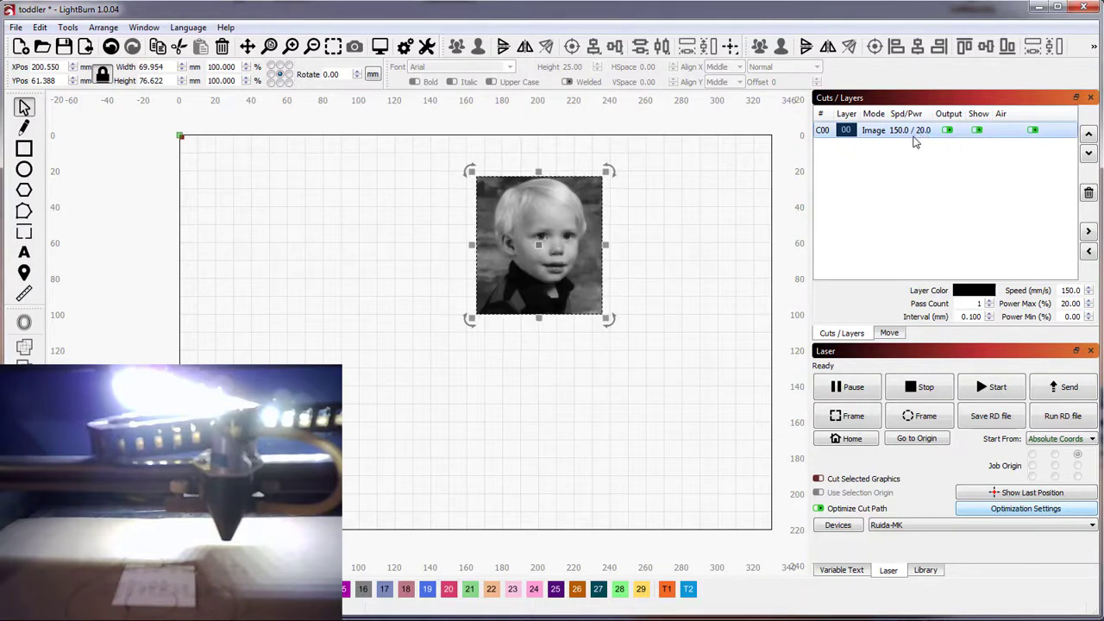
mouse_move(895, 152)
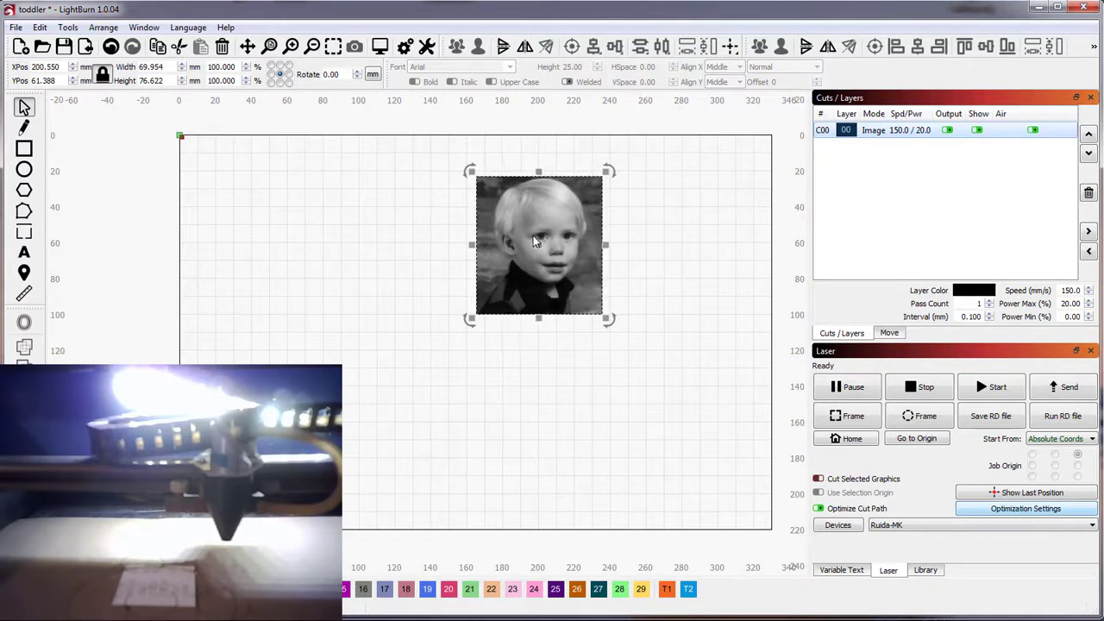
mouse_move(700, 273)
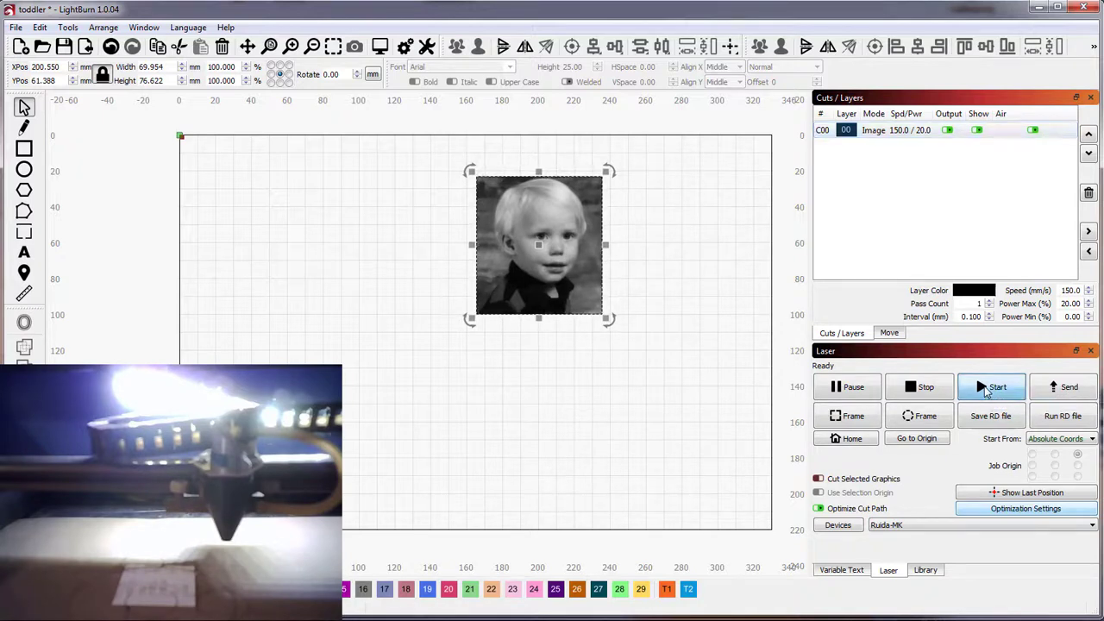
Step: Start the job so the 922 Kb toddler photo file transfers to the Ruida-MK device
left_click(991, 386)
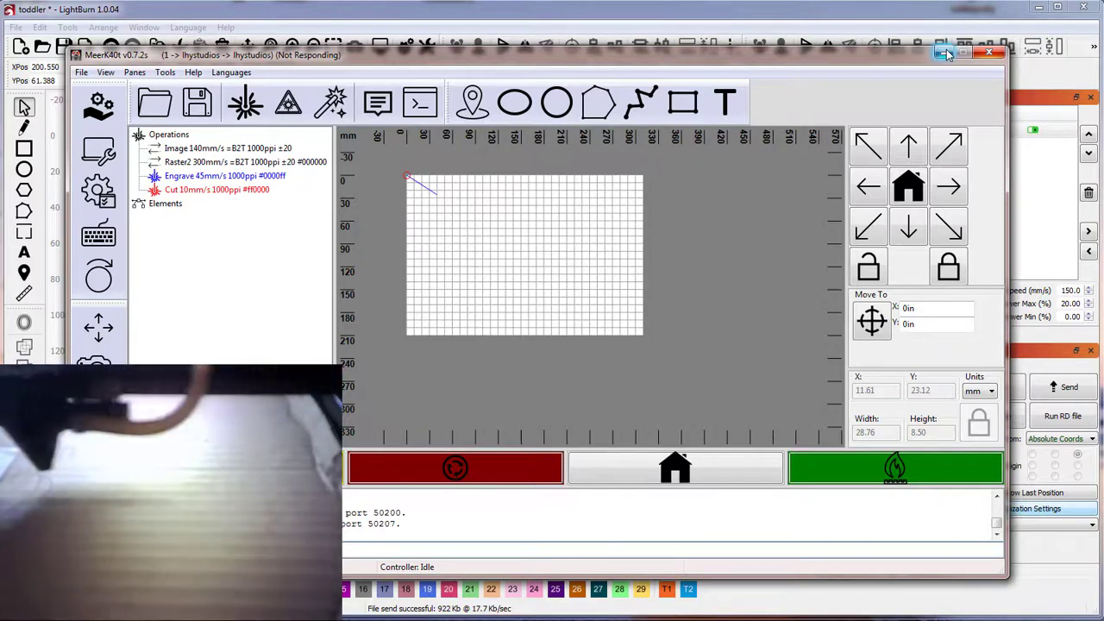
Step: Minimize the MeerK40t window so LightBurn's toddler photo project is back in front
left_click(989, 54)
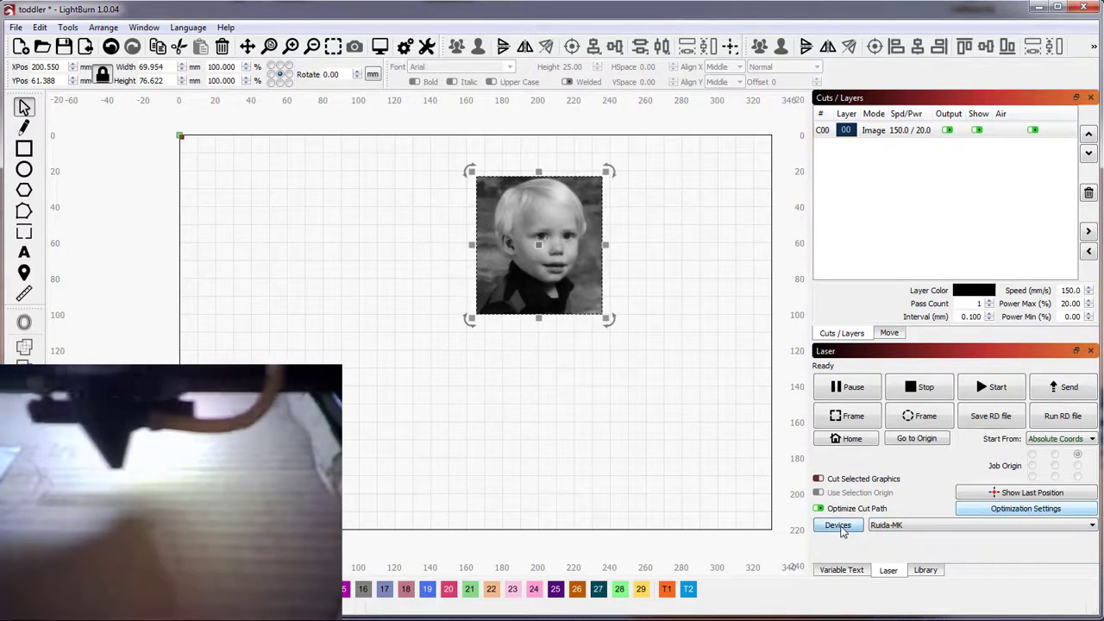
left_click(839, 525)
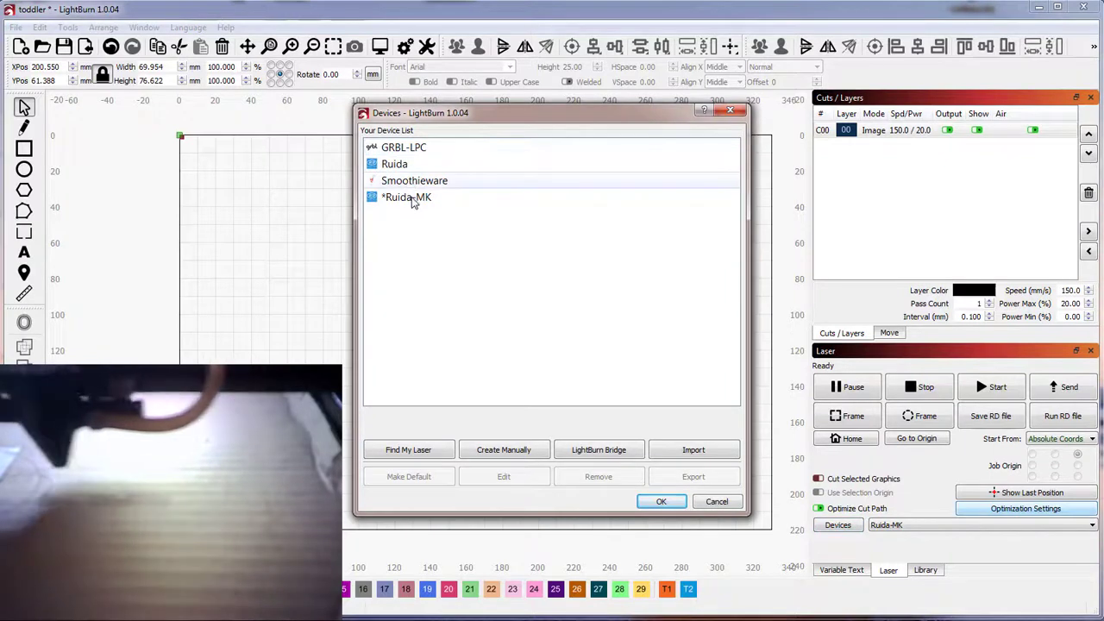
left_click(407, 197)
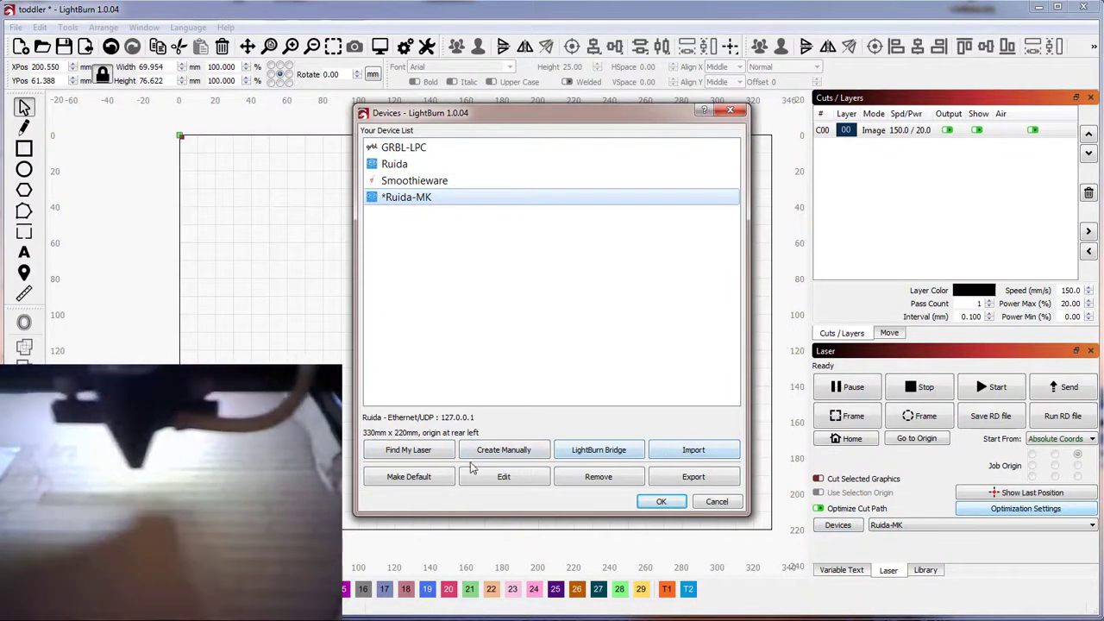
left_click(504, 449)
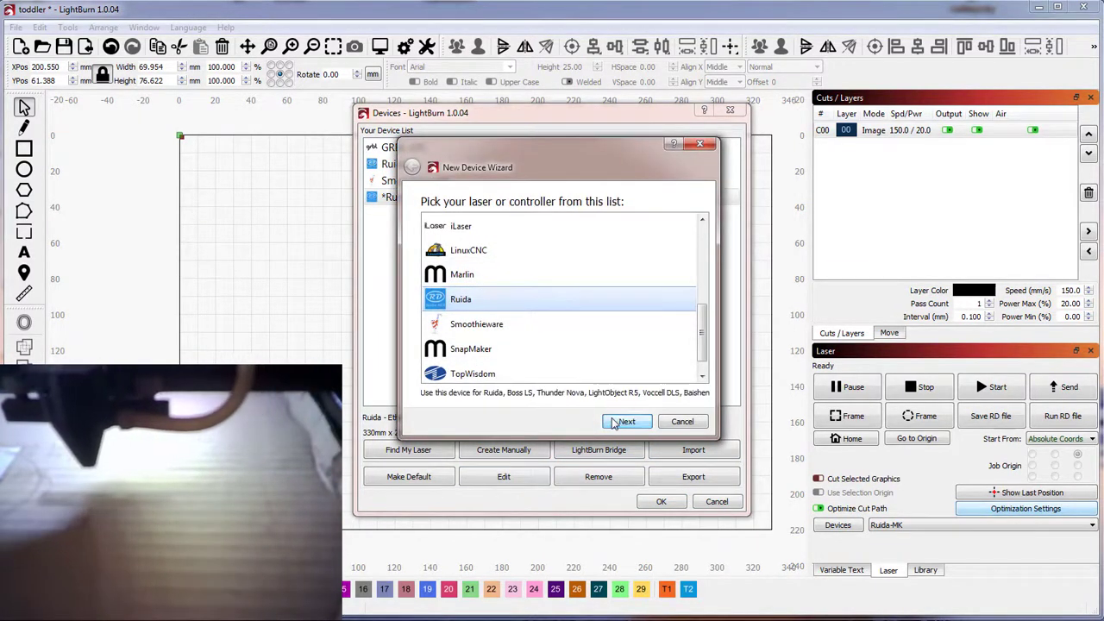
left_click(627, 421)
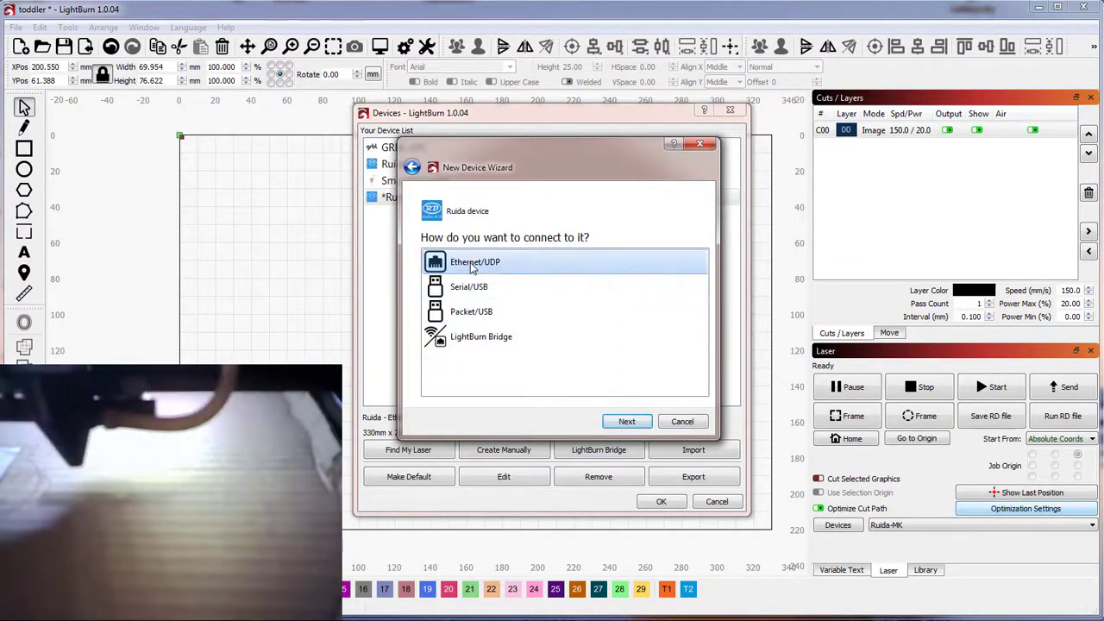
left_click(626, 421)
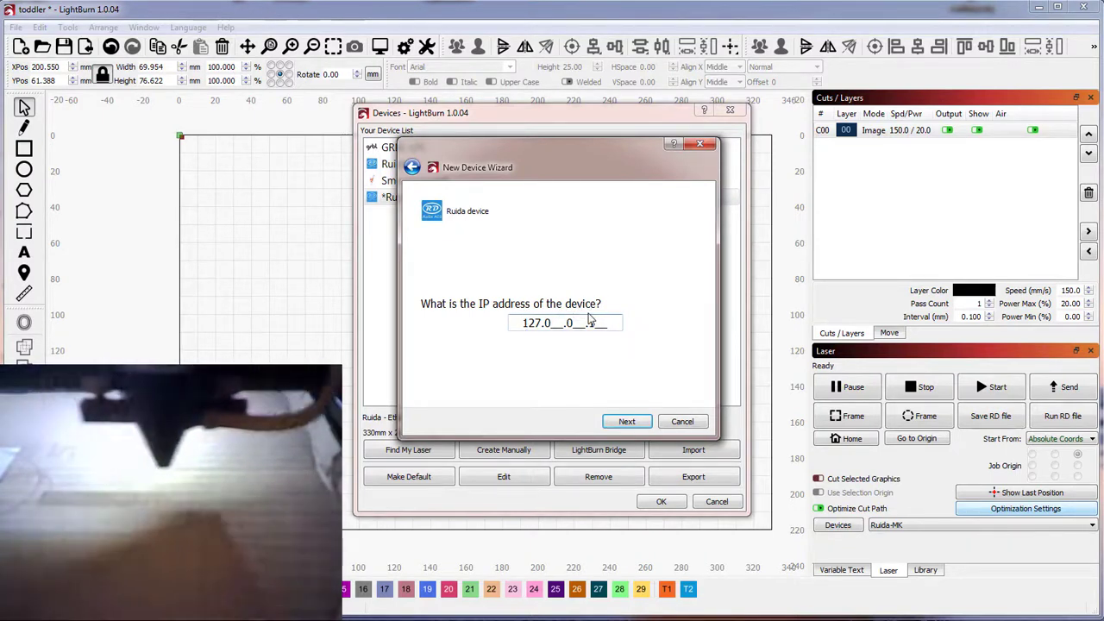
type("1")
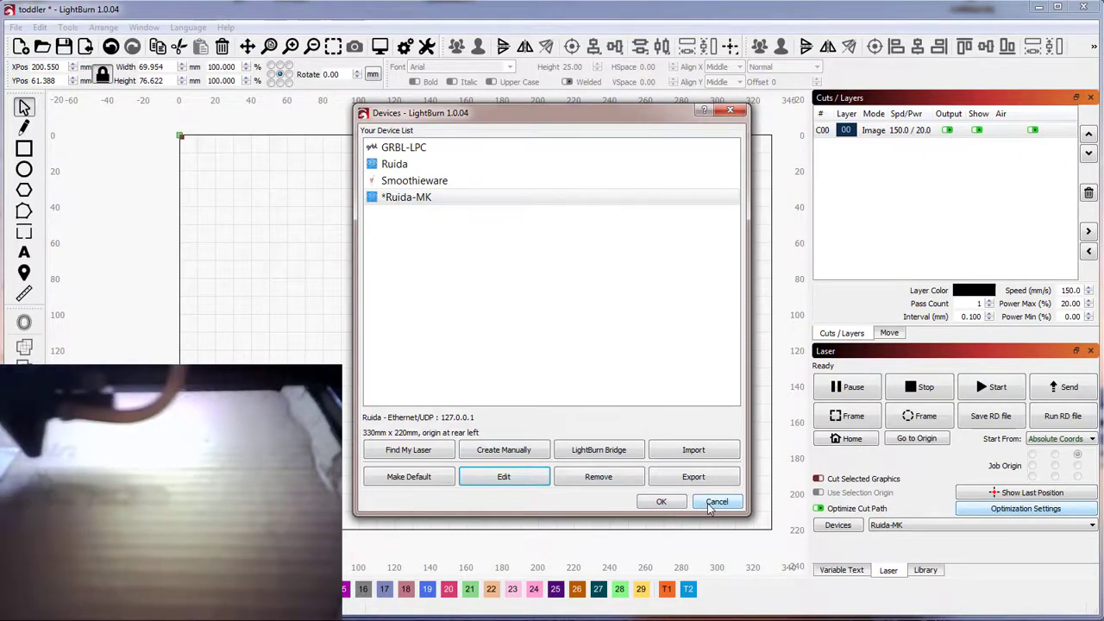
left_click(717, 501)
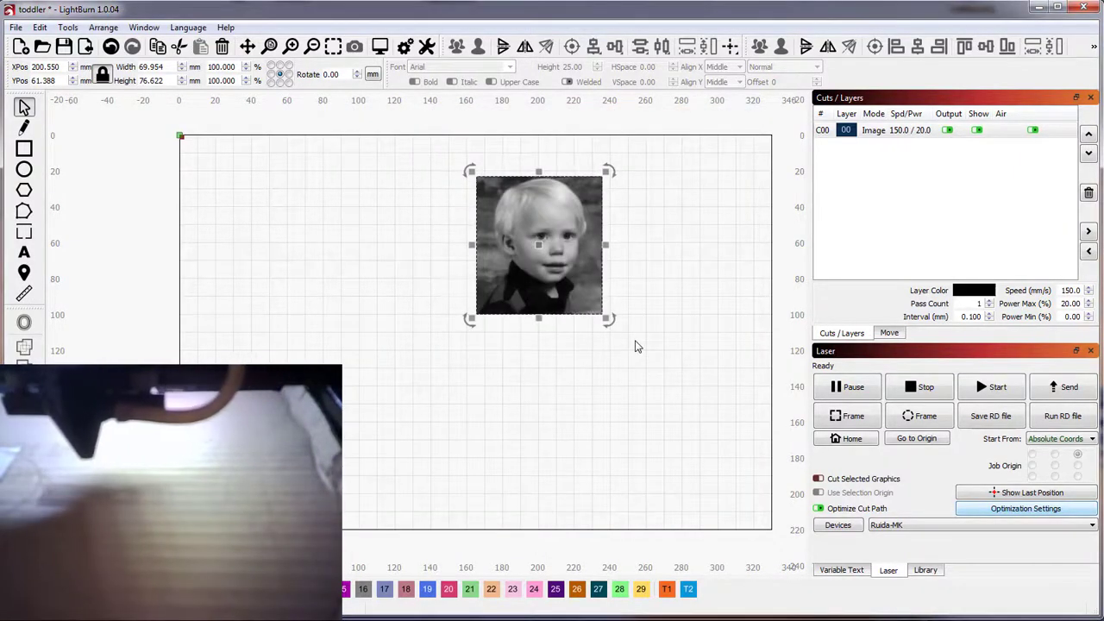